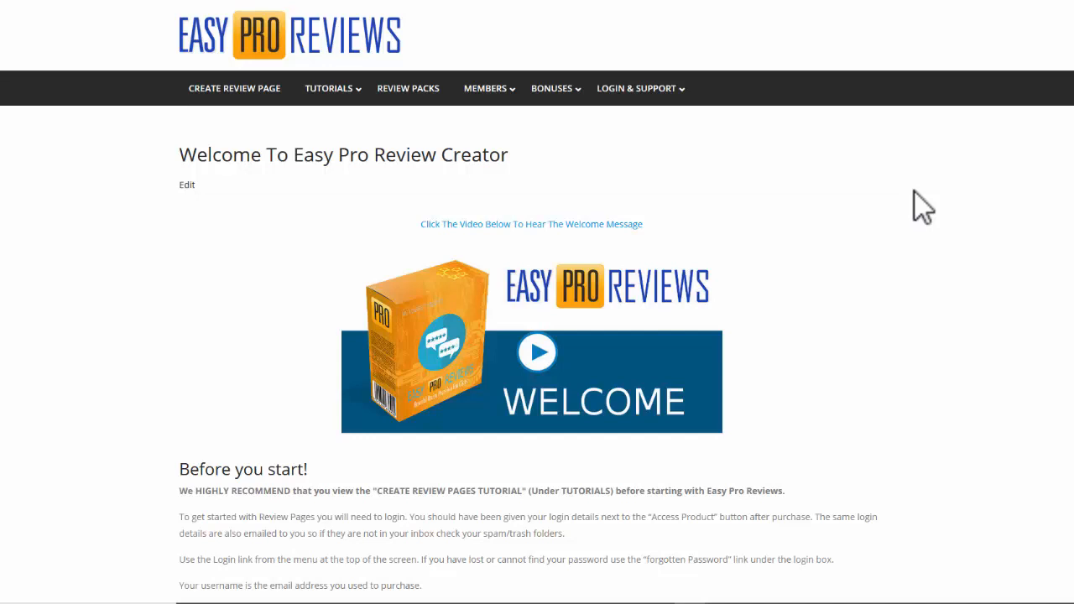
{"action": "mouse_move", "coordinate": [920, 173]}
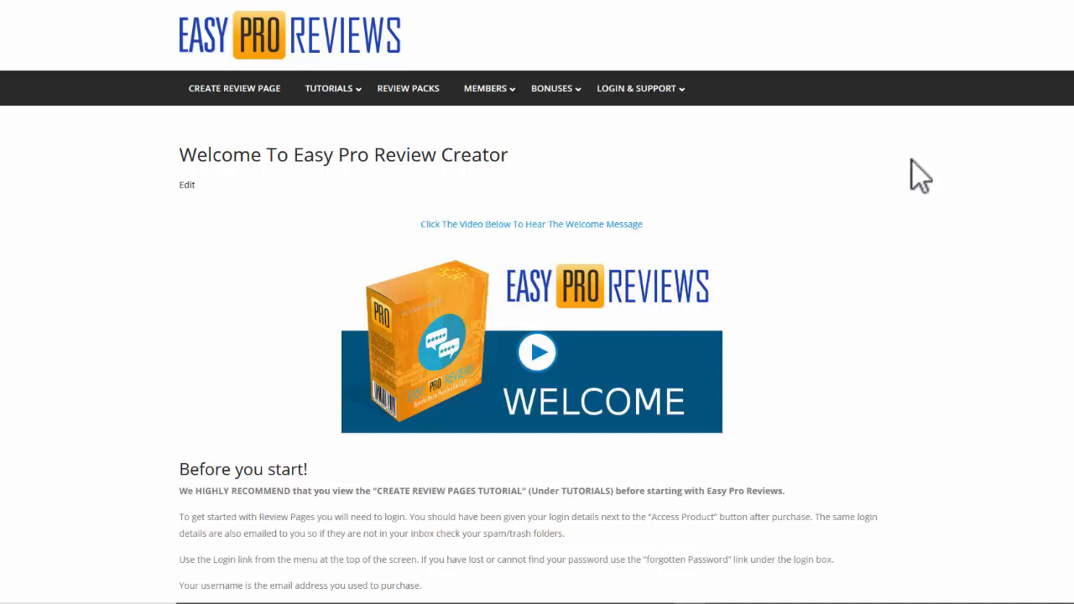
{"action": "mouse_move", "coordinate": [630, 164]}
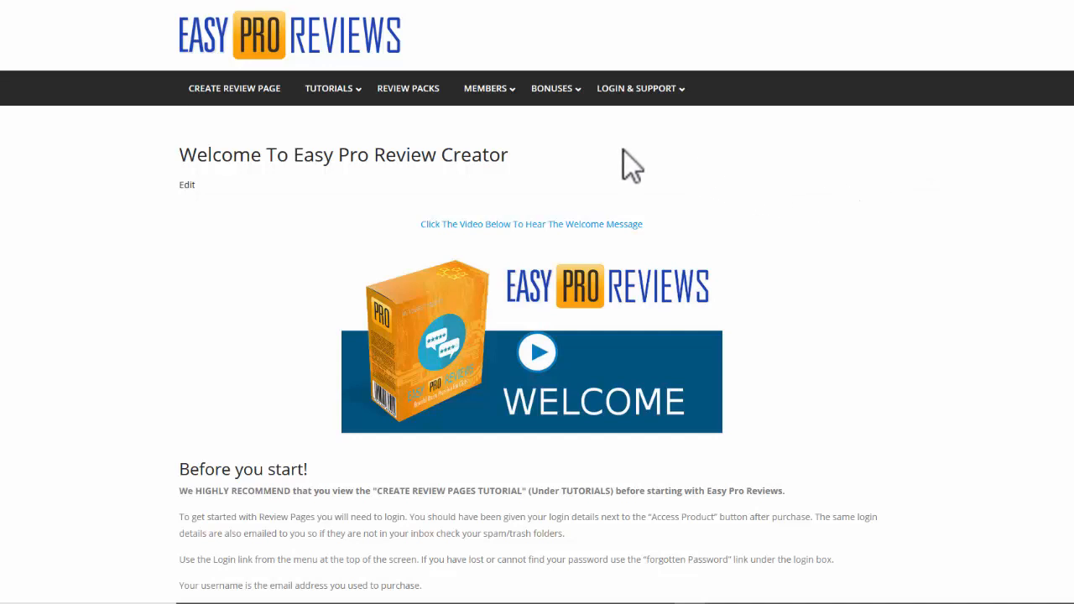
{"action": "mouse_move", "coordinate": [234, 88]}
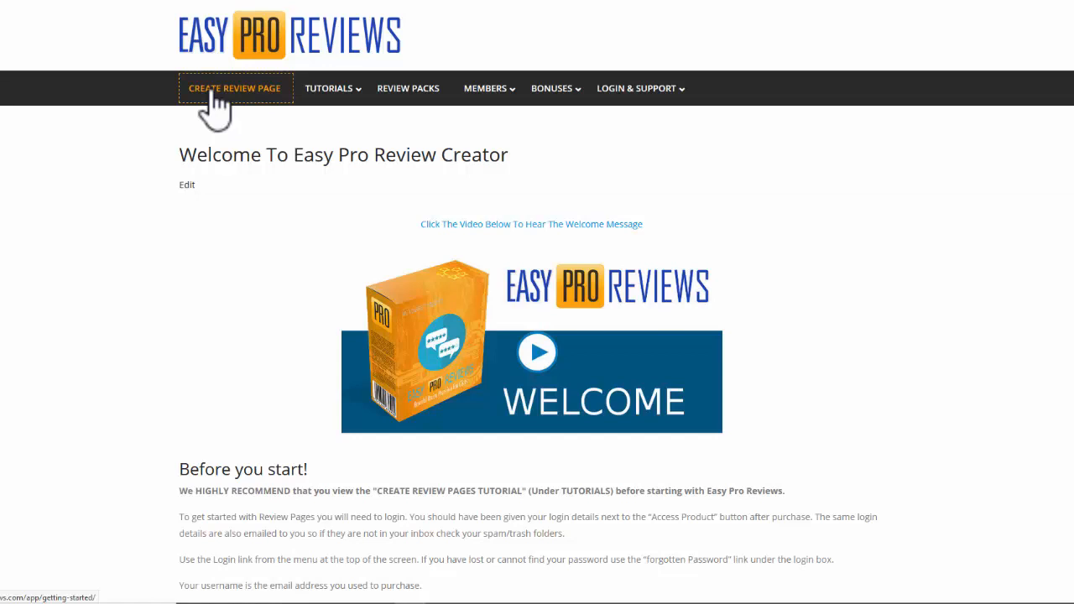
Create a new Review-type page with 'diet' as the niche and get started
{"action": "left_click", "coordinate": [233, 88]}
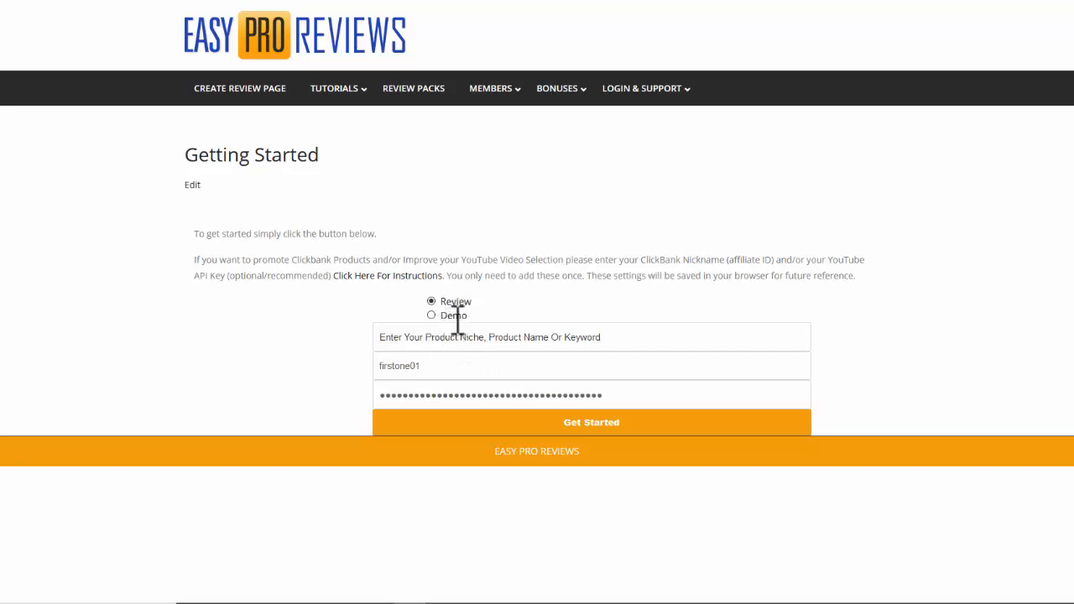
{"action": "mouse_move", "coordinate": [423, 344]}
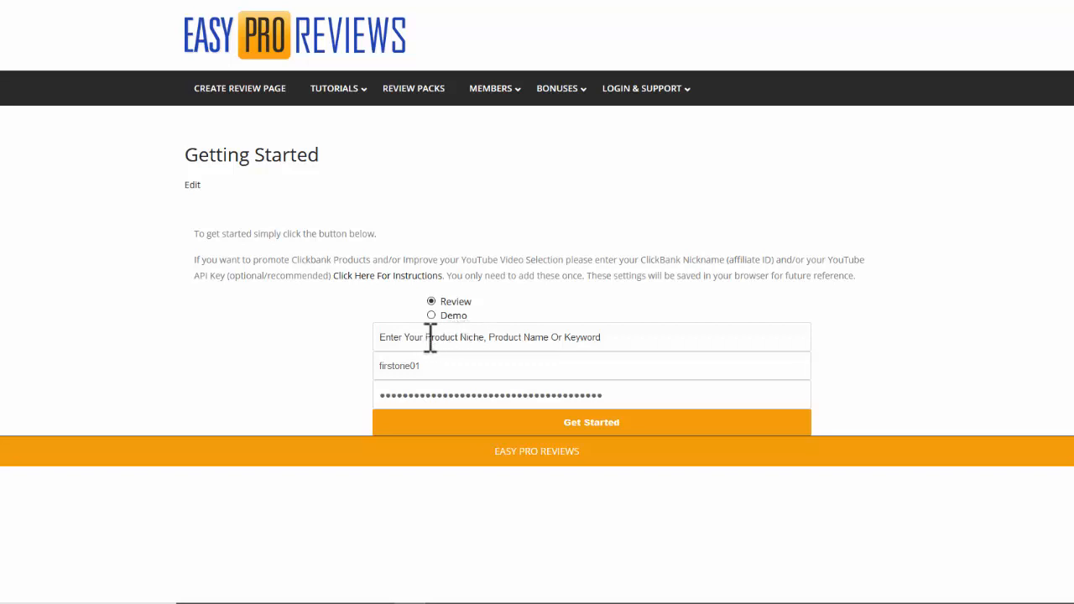
{"action": "left_click", "coordinate": [592, 336]}
{"action": "type", "text": "diet"}
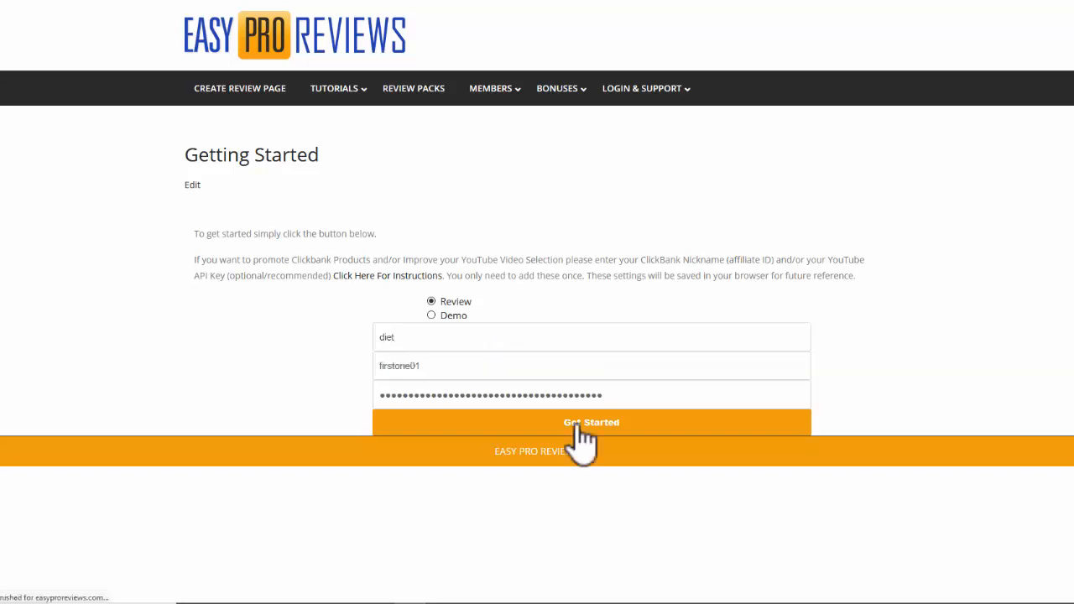
{"action": "left_click", "coordinate": [590, 422]}
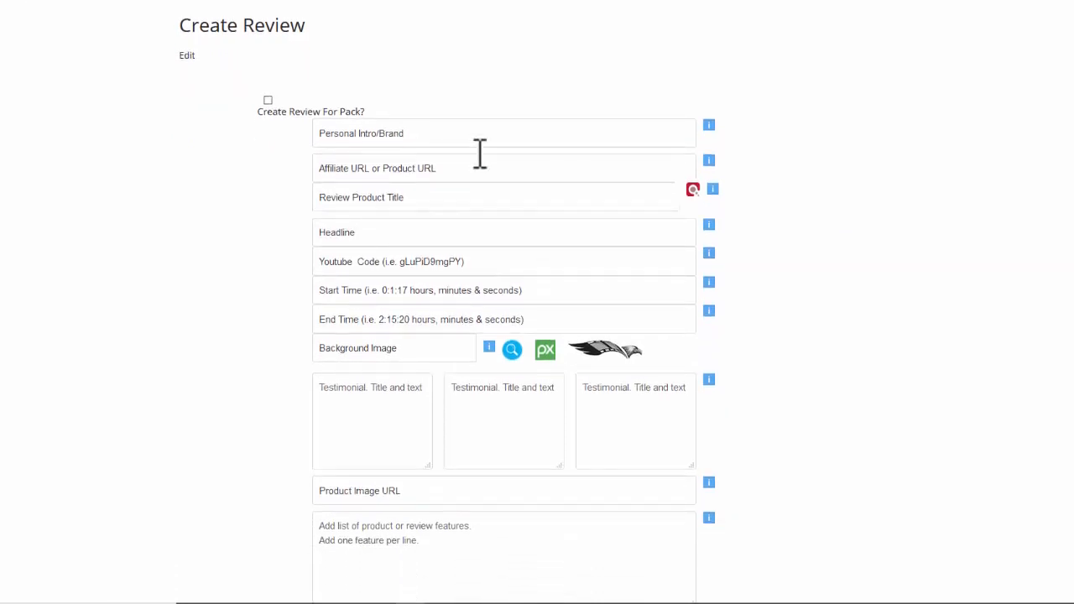
{"action": "mouse_move", "coordinate": [427, 137]}
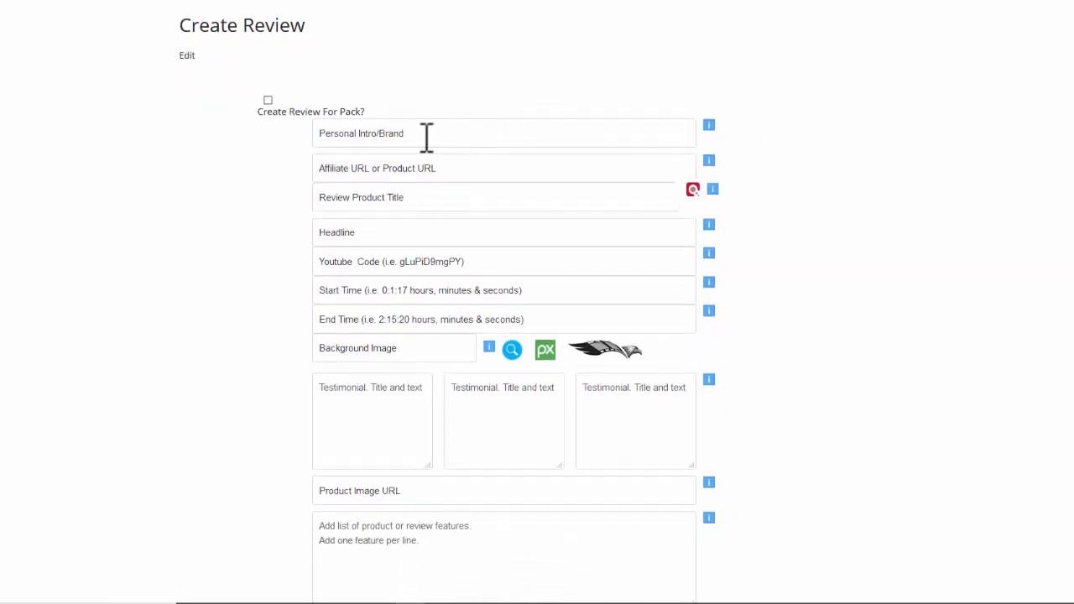
Enter 'Quality Reviews From Benny's Reviews.com' as the personal intro/brand line
{"action": "type", "text": "Quality Reviews From Benny's Reviews.com"}
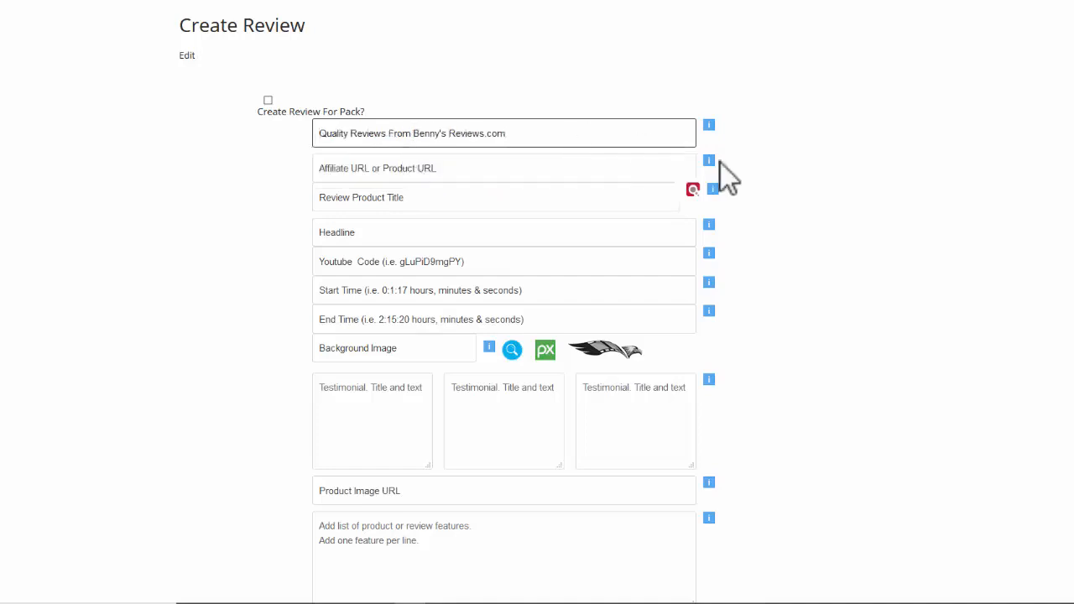
{"action": "scroll", "scroll_direction": "down", "scroll_amount": 3}
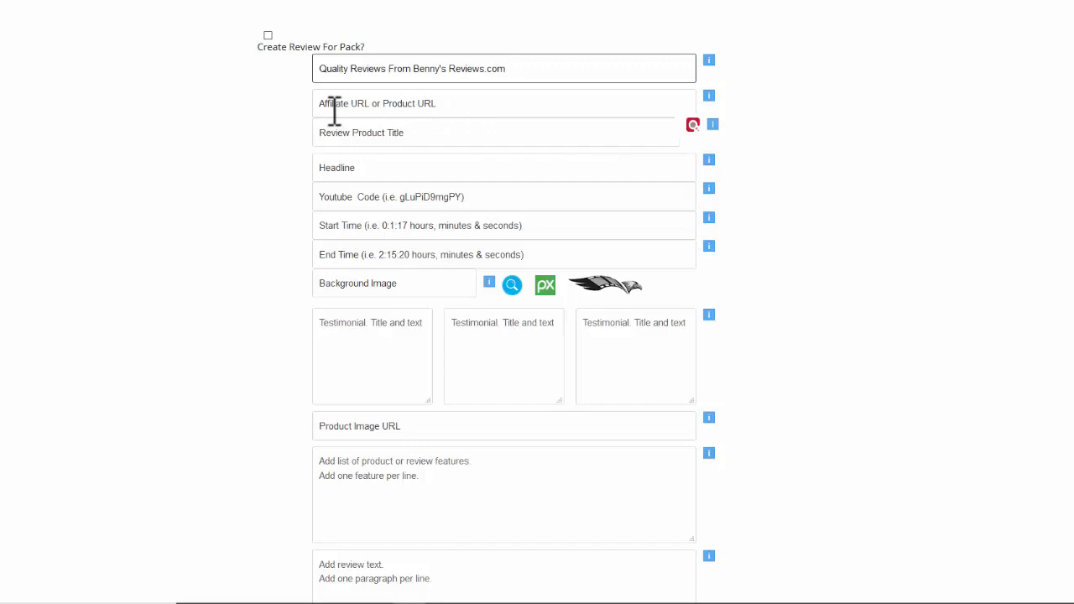
{"action": "mouse_move", "coordinate": [423, 107]}
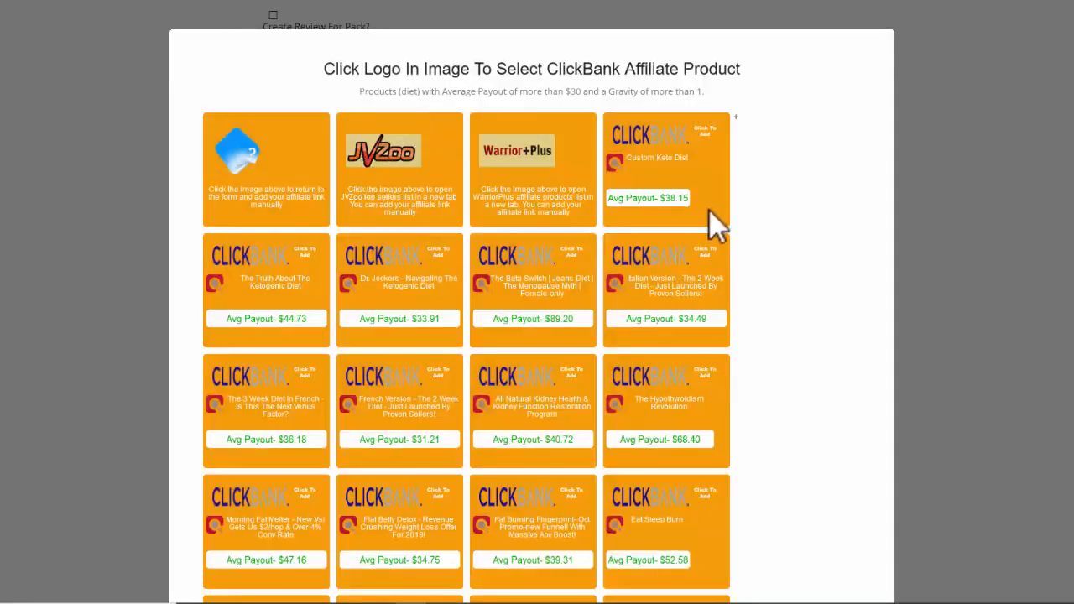
{"action": "mouse_move", "coordinate": [654, 172]}
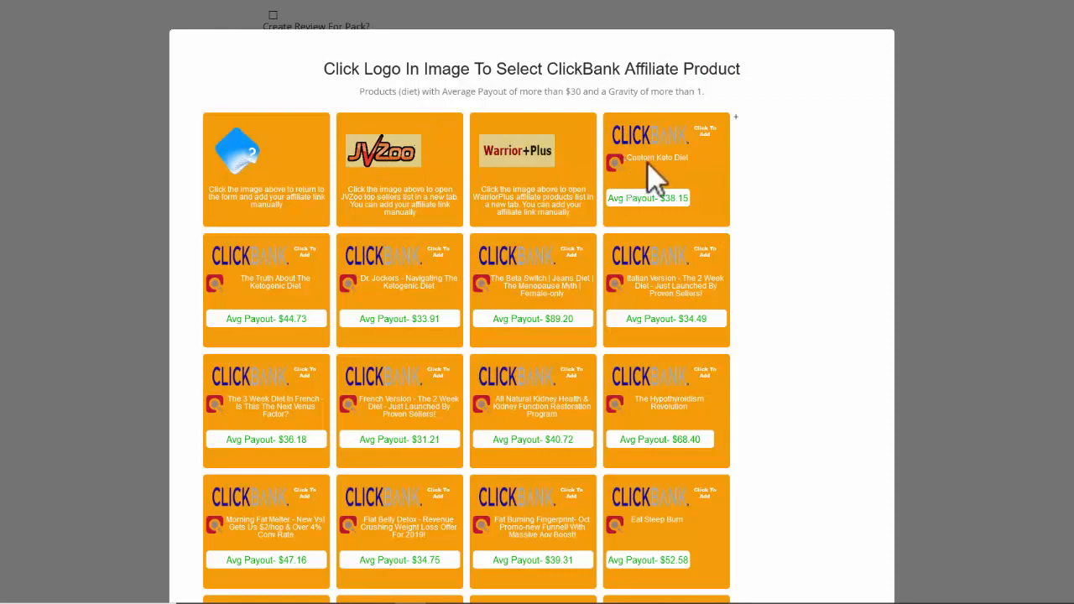
{"action": "mouse_move", "coordinate": [625, 176]}
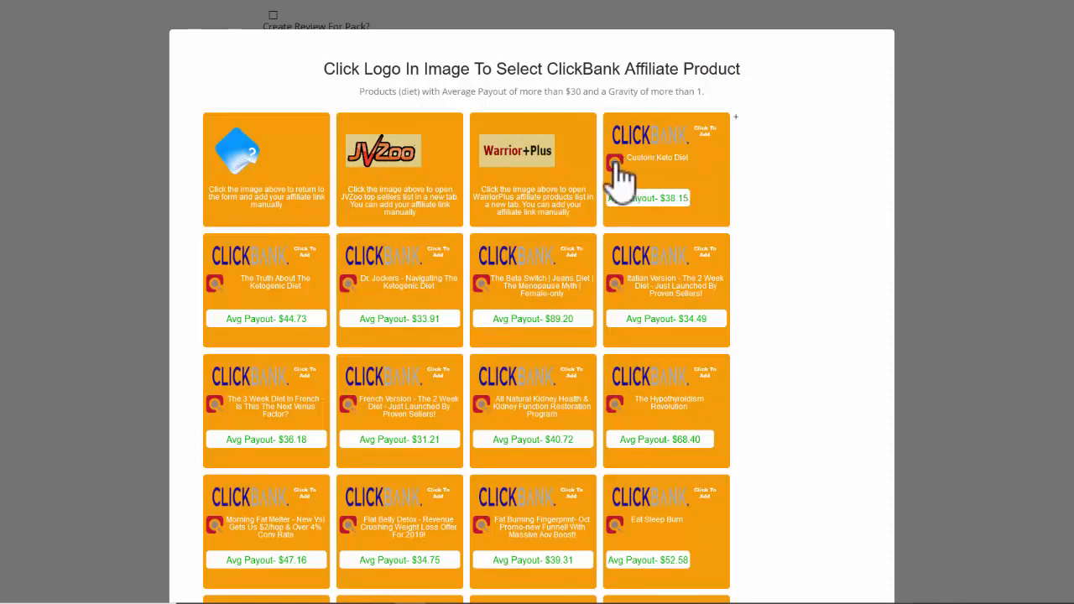
{"action": "mouse_move", "coordinate": [615, 165]}
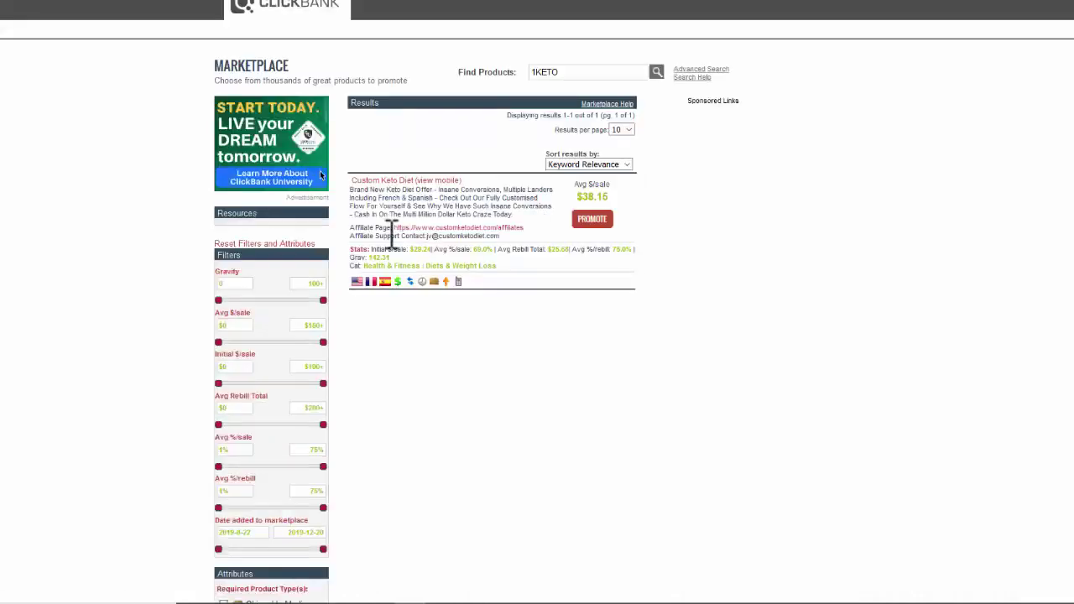
{"action": "mouse_move", "coordinate": [449, 234]}
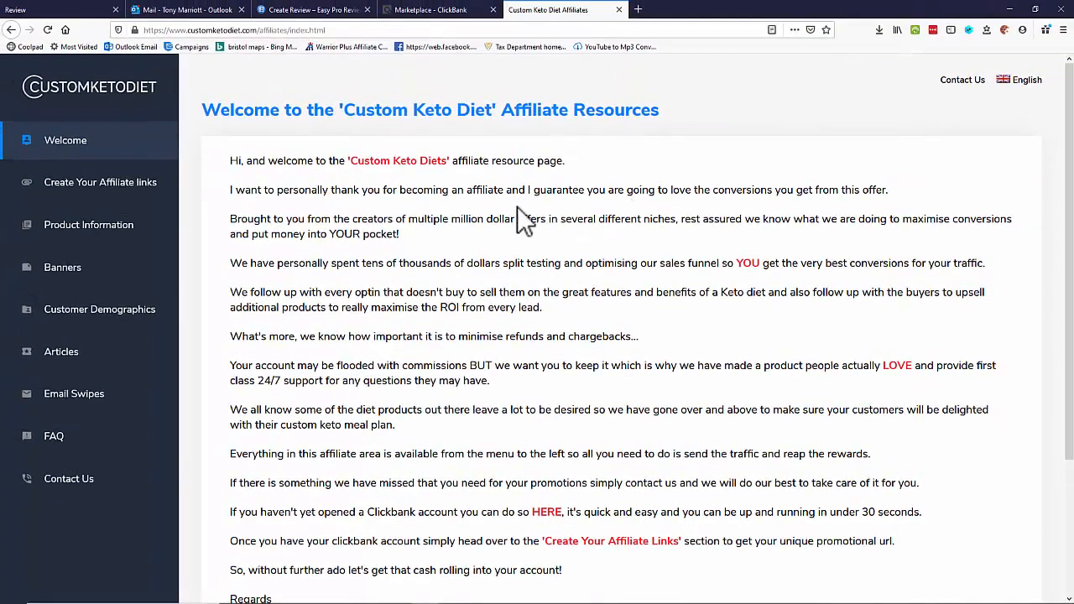
{"action": "mouse_move", "coordinate": [326, 218]}
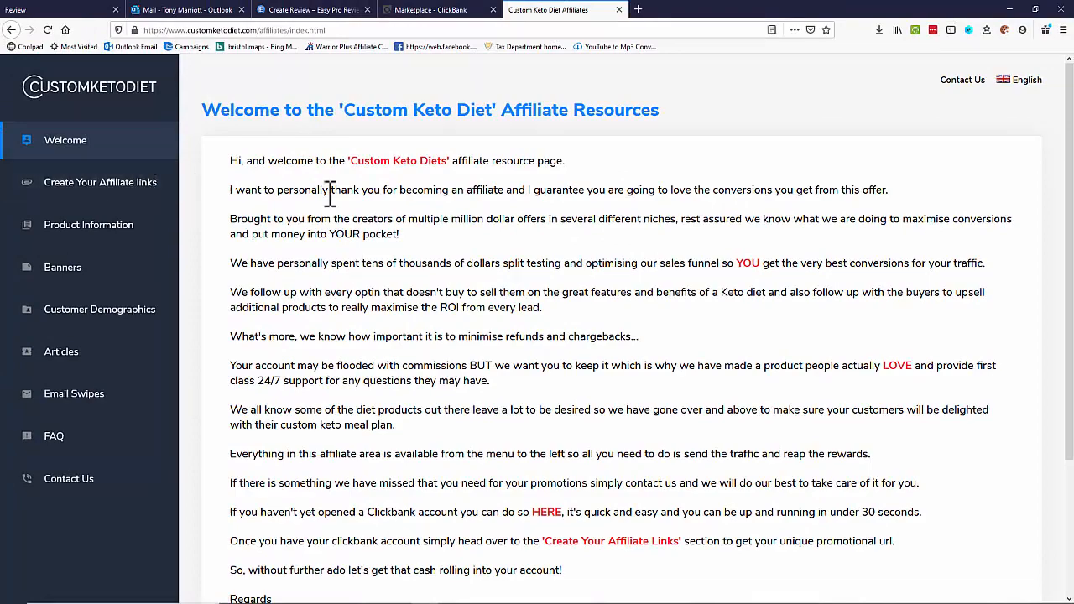
Open Product Information and select the Custom Keto Diet description paragraphs
{"action": "scroll", "scroll_direction": "up", "scroll_amount": 3}
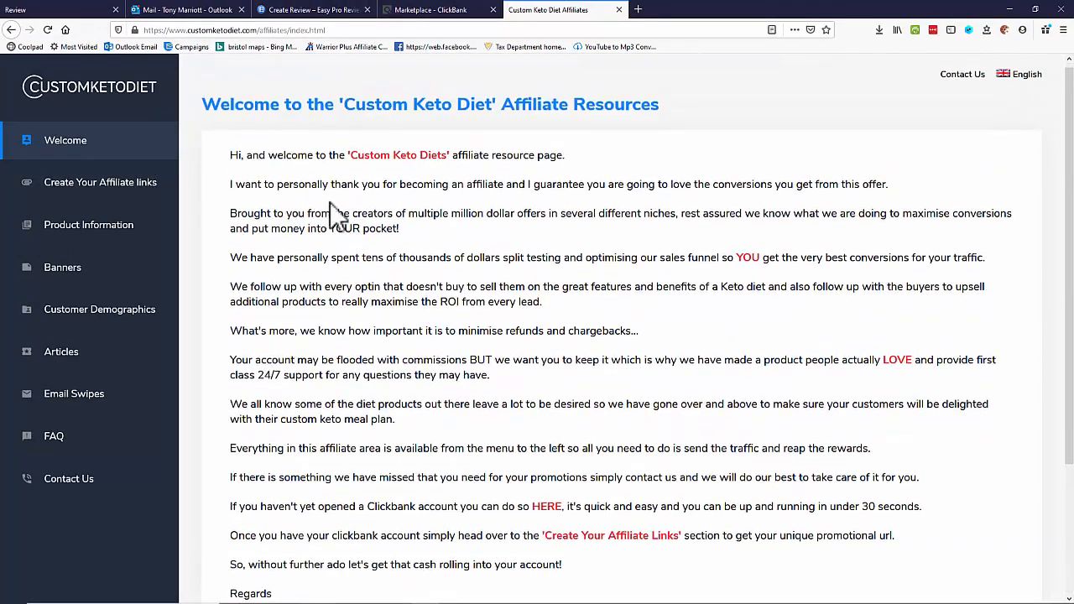
{"action": "mouse_move", "coordinate": [89, 224]}
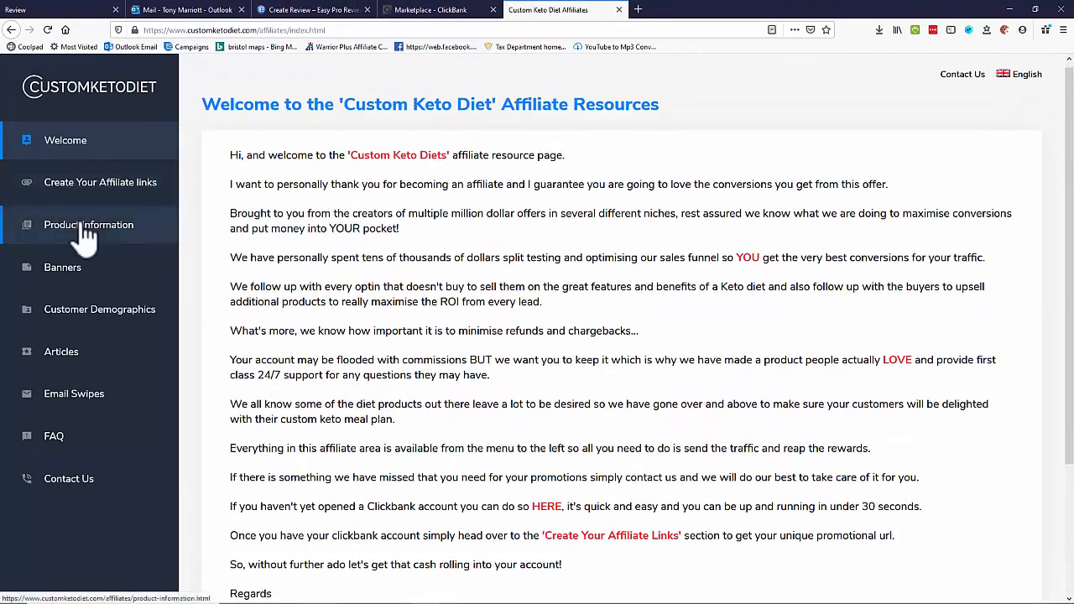
{"action": "left_click", "coordinate": [88, 224]}
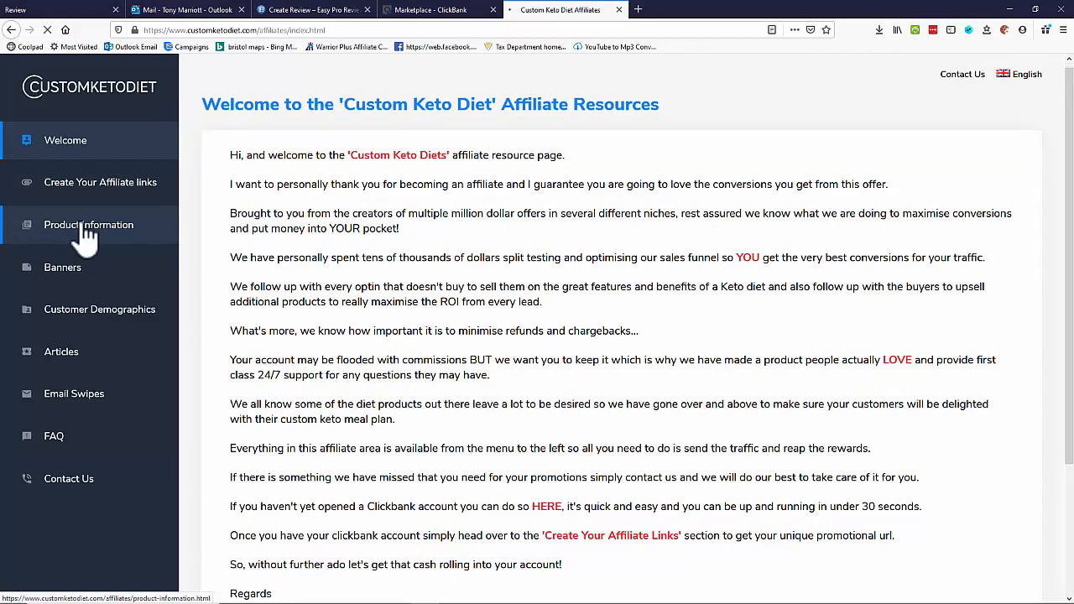
{"action": "left_click", "coordinate": [88, 224]}
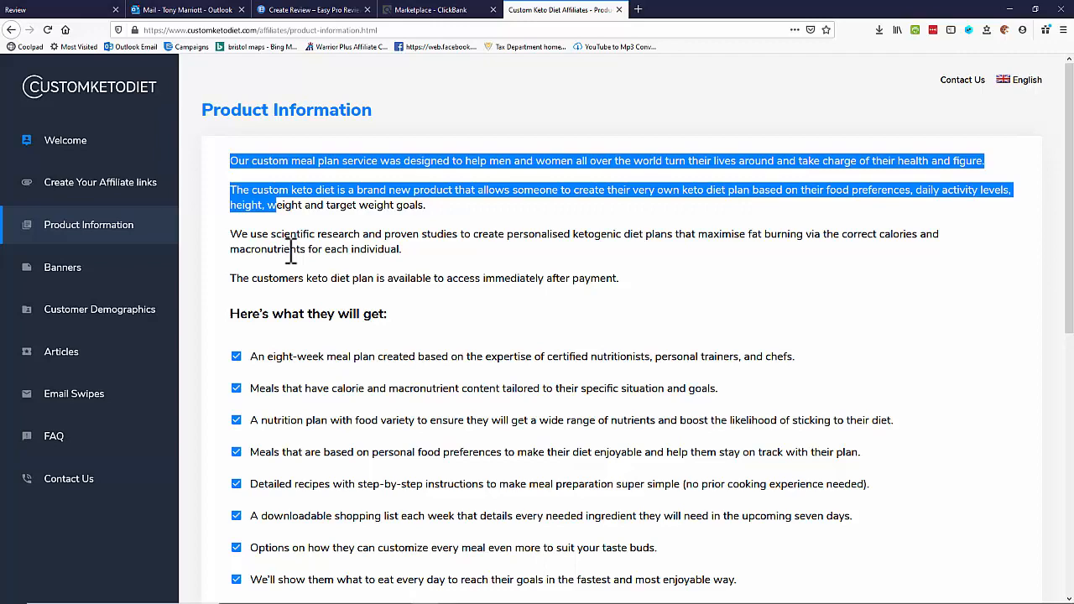
{"action": "left_click_drag", "start_coordinate": [289, 252], "coordinate": [619, 278]}
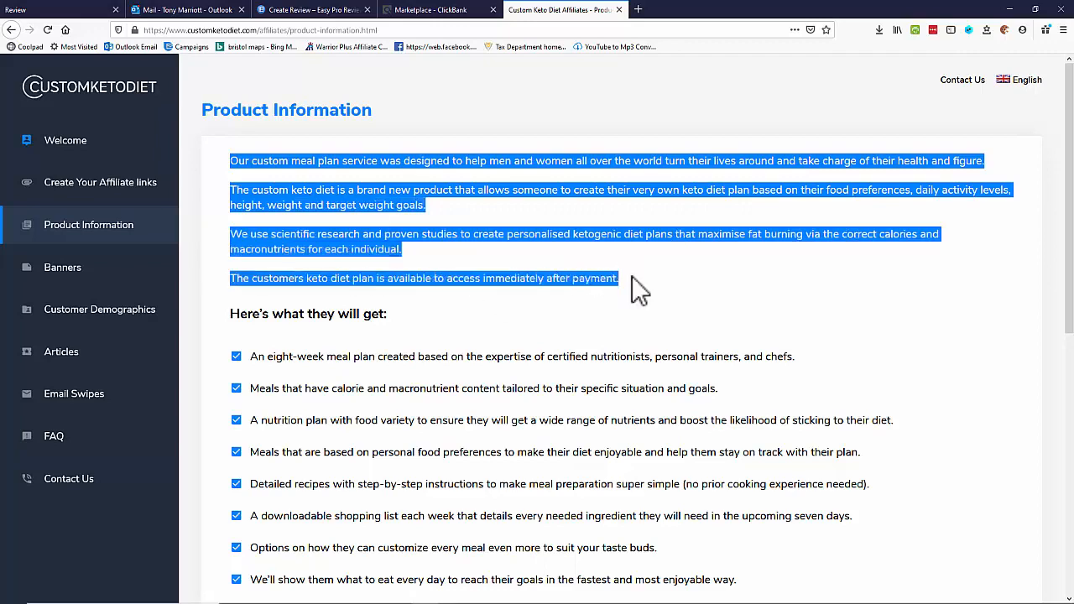
Select the included features checklist and the customer testimonial text
{"action": "scroll", "scroll_direction": "down", "scroll_amount": 3}
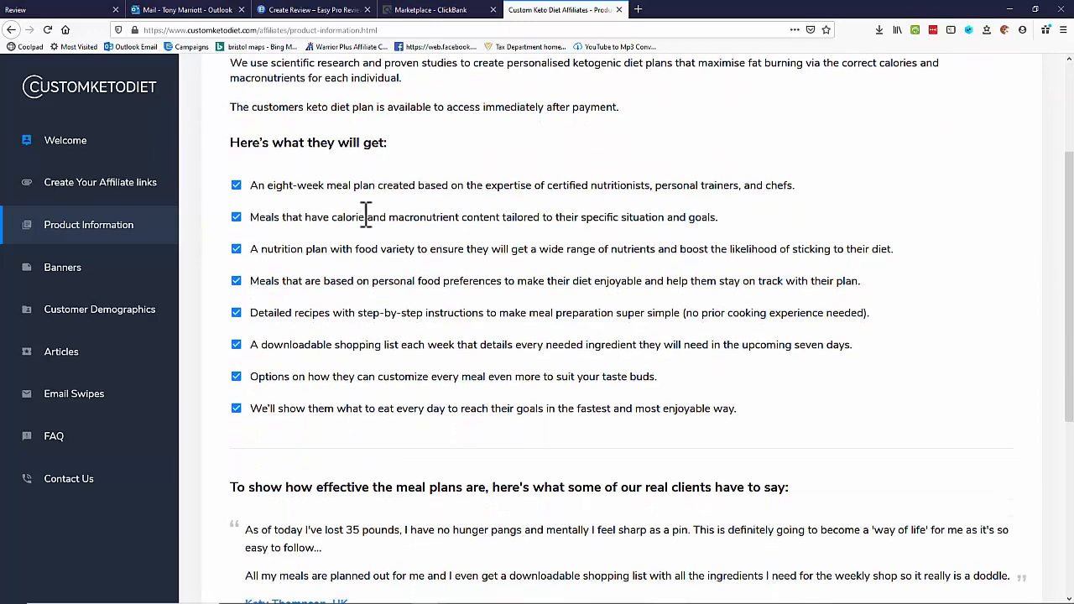
{"action": "mouse_move", "coordinate": [256, 197]}
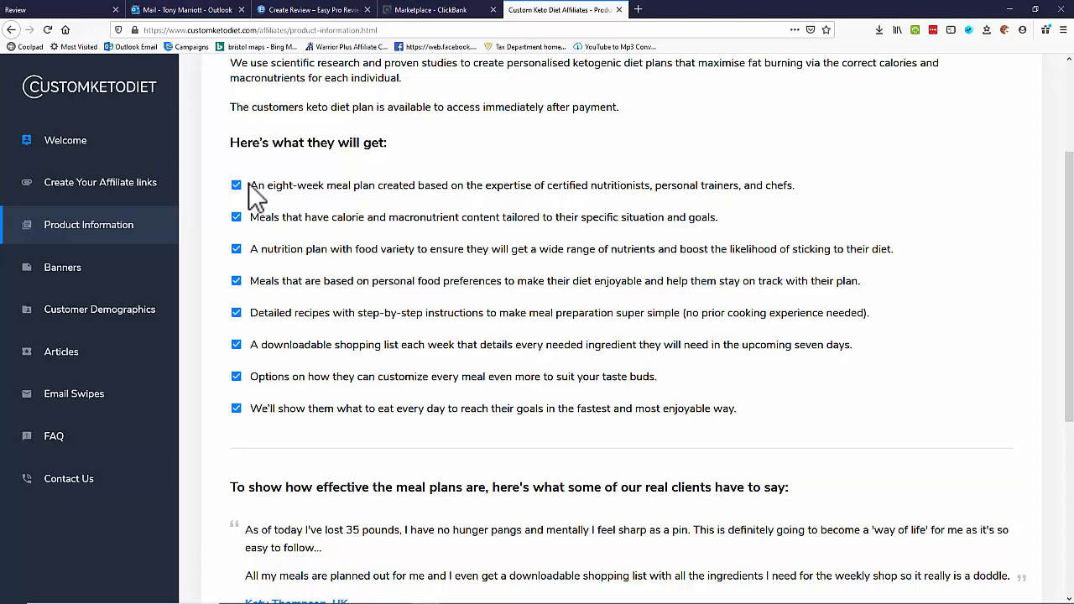
{"action": "left_click_drag", "start_coordinate": [249, 185], "coordinate": [707, 409]}
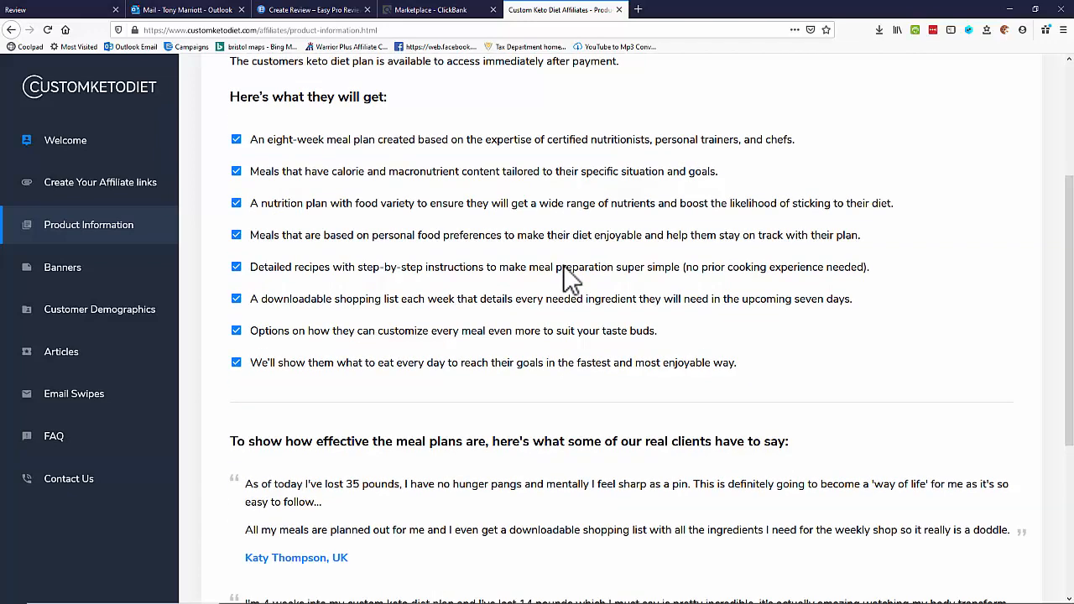
{"action": "scroll", "scroll_direction": "down", "scroll_amount": 3}
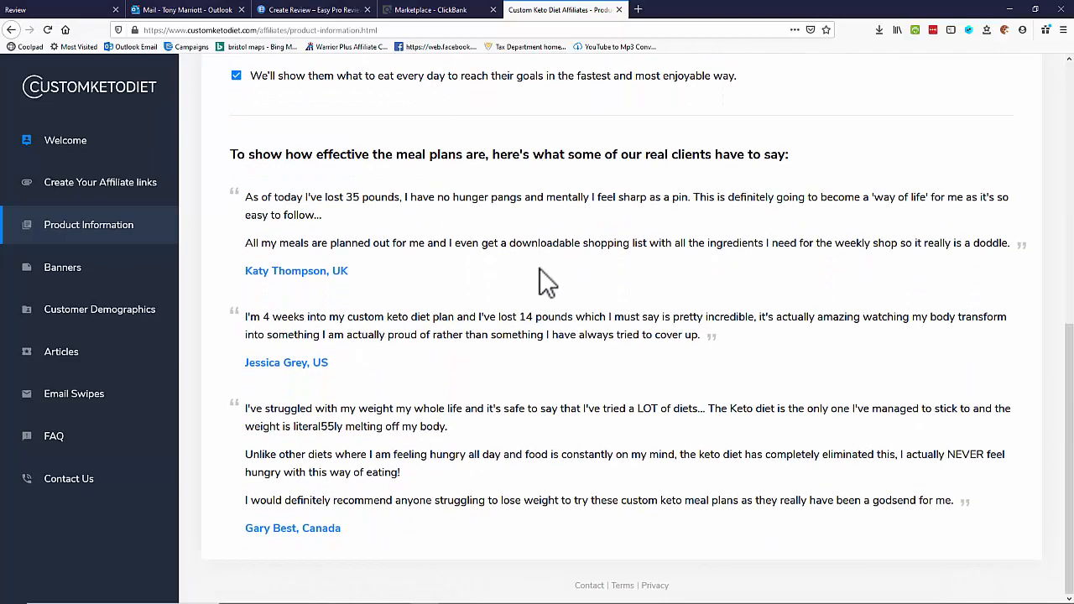
{"action": "left_click_drag", "start_coordinate": [545, 281], "coordinate": [353, 365]}
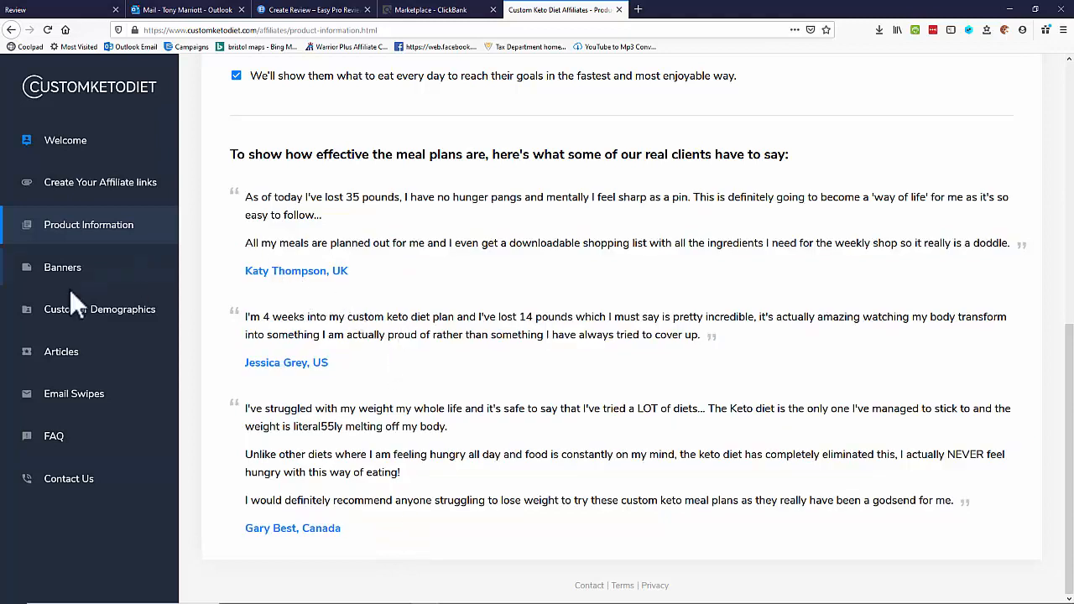
Browse the affiliate banner codes, then return to the ClickBank Custom Keto Diet listing
{"action": "left_click", "coordinate": [62, 267]}
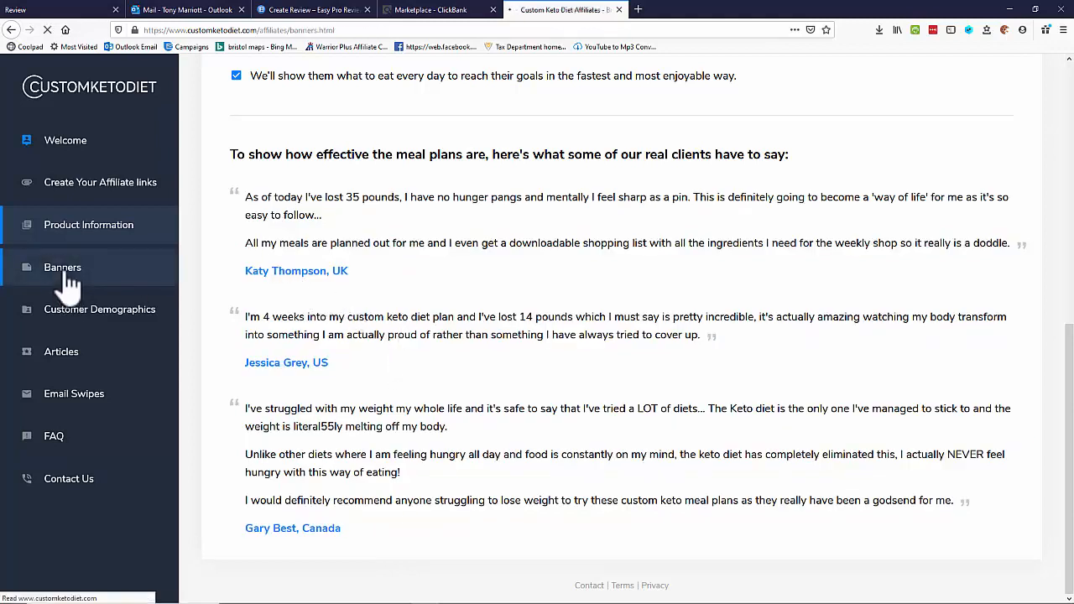
{"action": "left_click", "coordinate": [62, 266]}
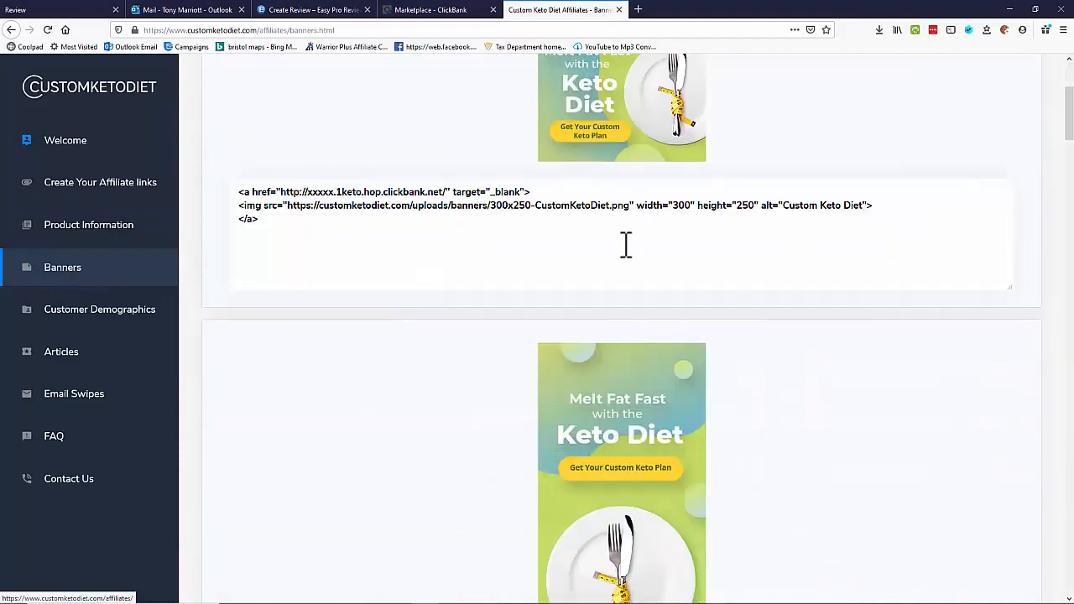
{"action": "scroll", "scroll_direction": "down", "scroll_amount": 3}
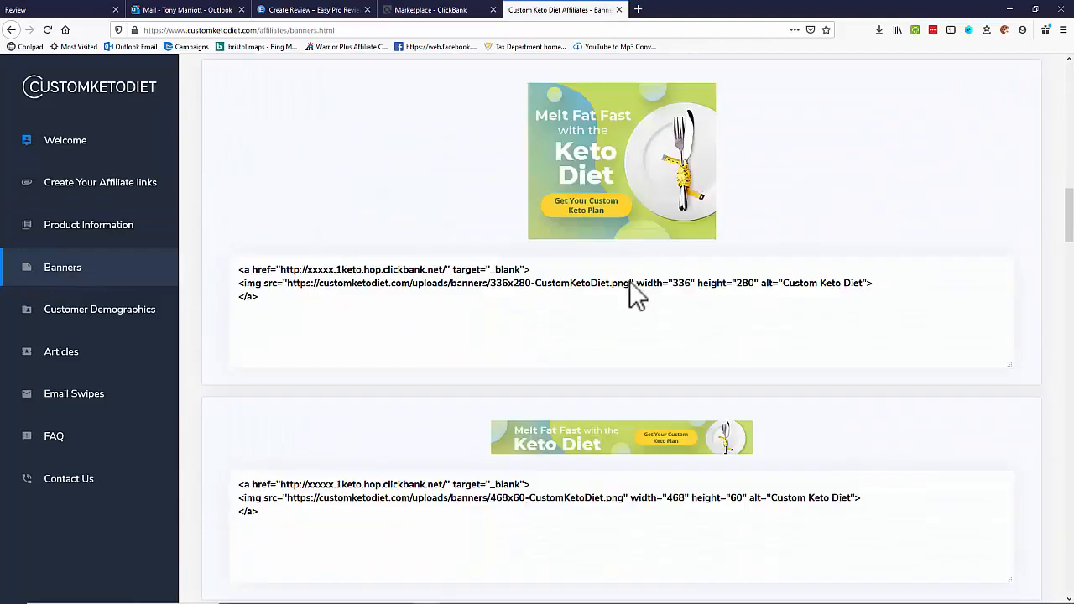
{"action": "scroll", "scroll_direction": "down", "scroll_amount": 3}
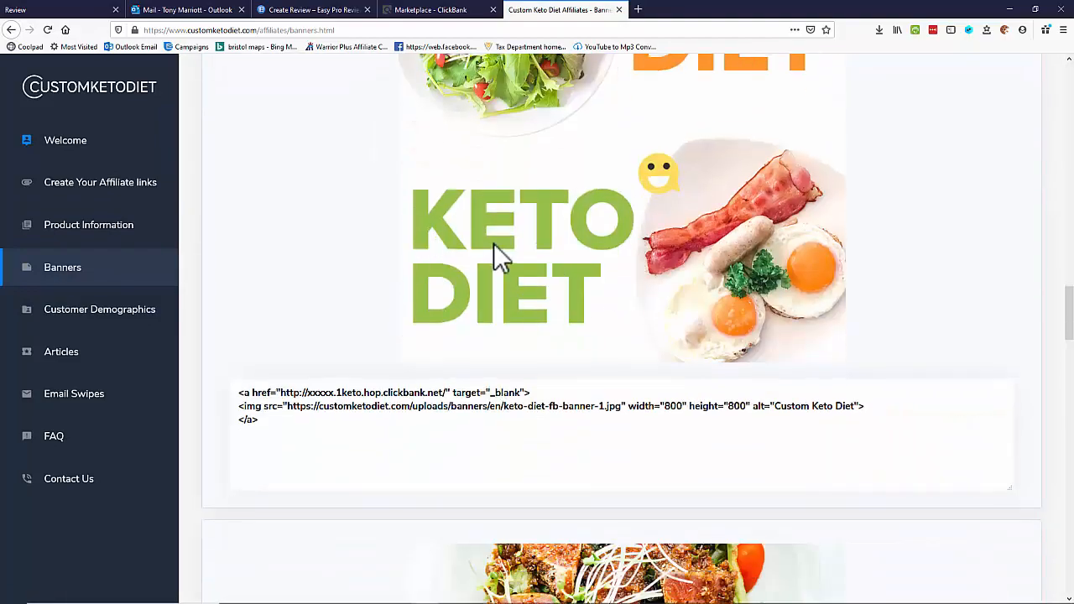
{"action": "scroll", "scroll_direction": "down", "scroll_amount": 3}
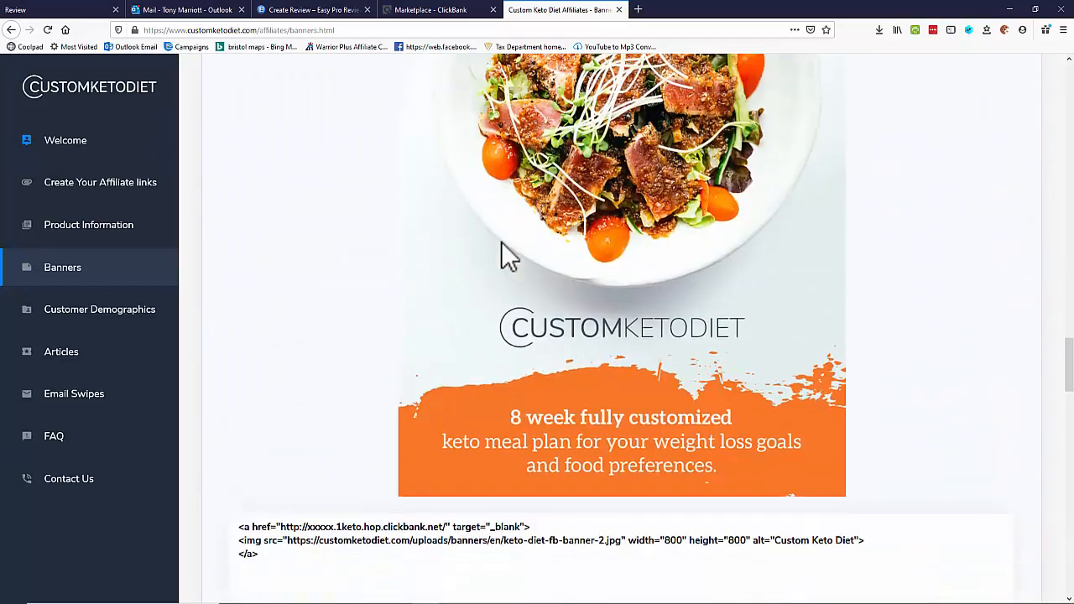
{"action": "scroll", "scroll_direction": "down", "scroll_amount": 3}
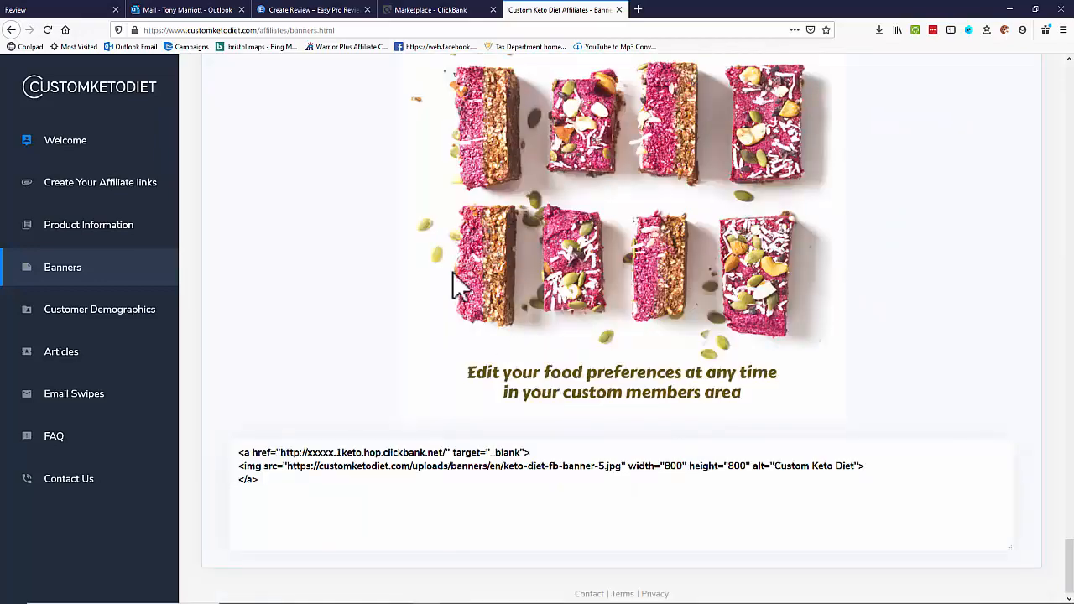
{"action": "scroll", "scroll_direction": "up", "scroll_amount": 3}
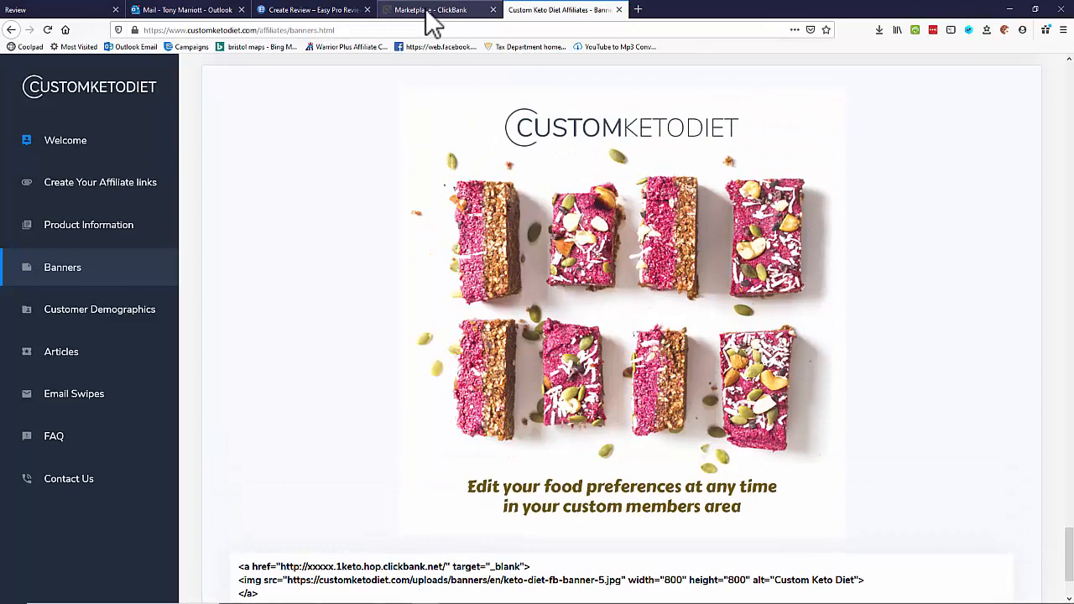
{"action": "left_click", "coordinate": [436, 9]}
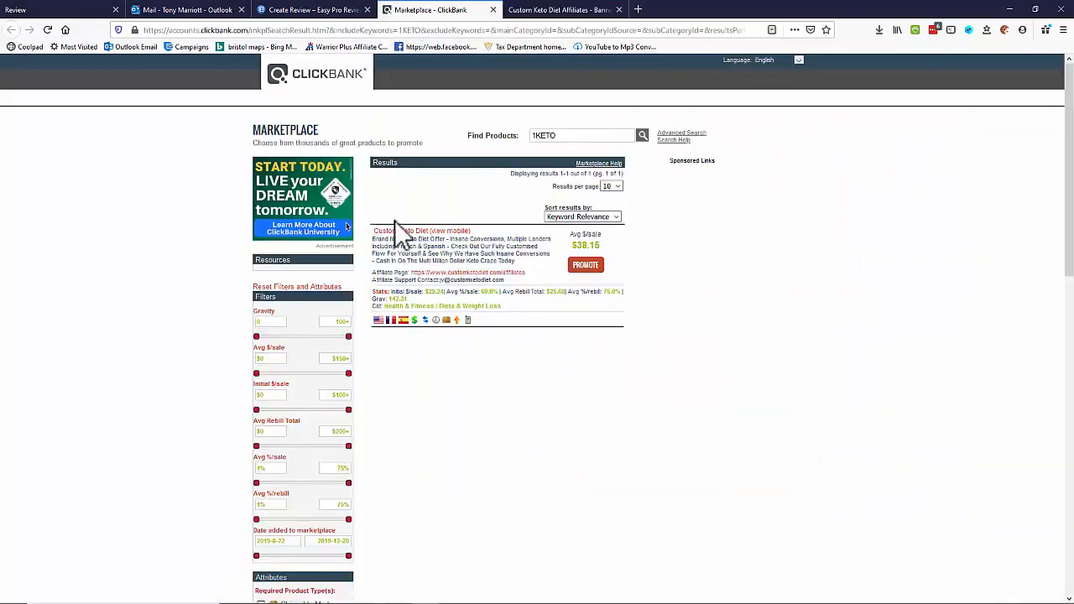
{"action": "mouse_move", "coordinate": [411, 239]}
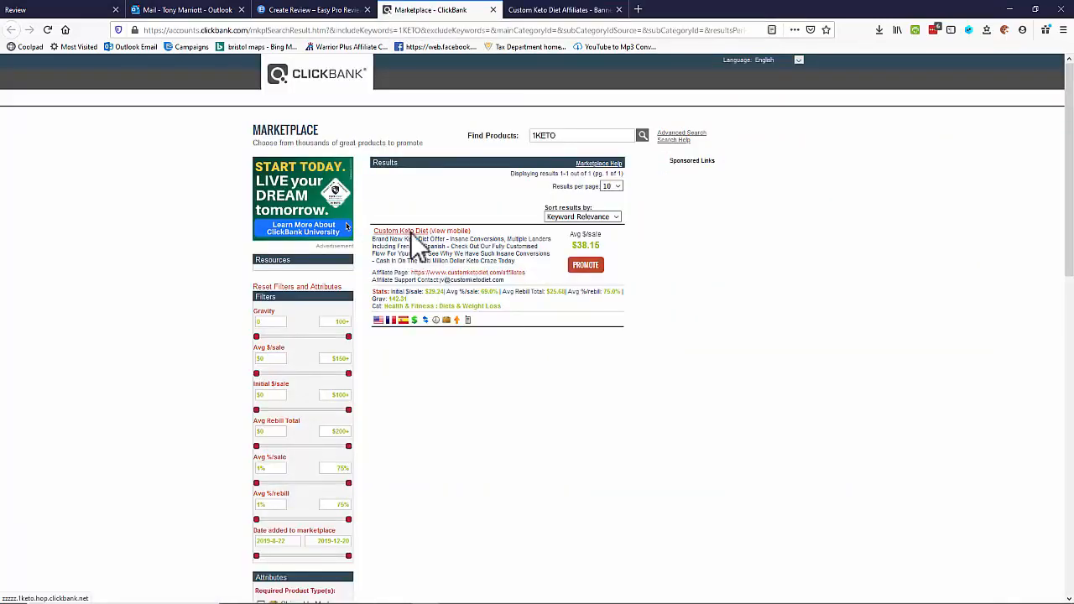
Open the Custom Keto Diet sales page and its 'Prefer To Read?' text version
{"action": "left_click", "coordinate": [420, 231]}
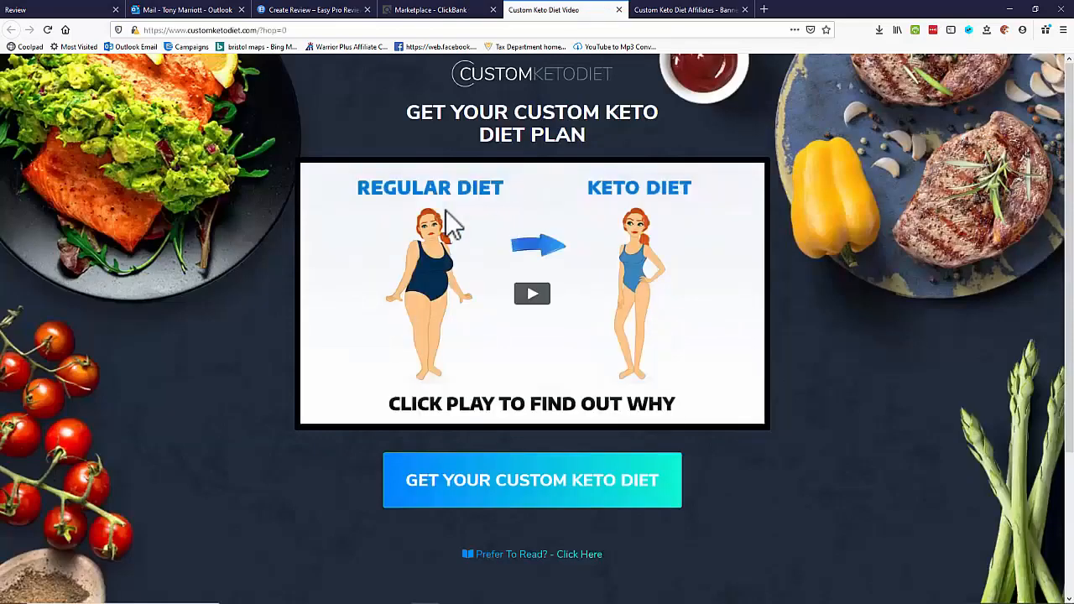
{"action": "scroll", "scroll_direction": "down", "scroll_amount": 3}
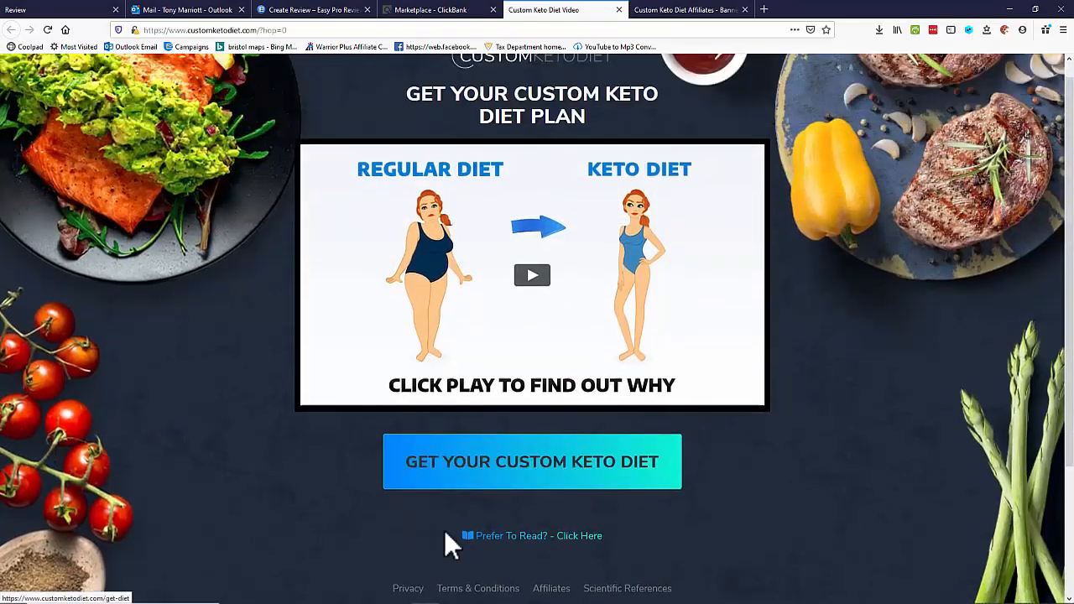
{"action": "mouse_move", "coordinate": [536, 541]}
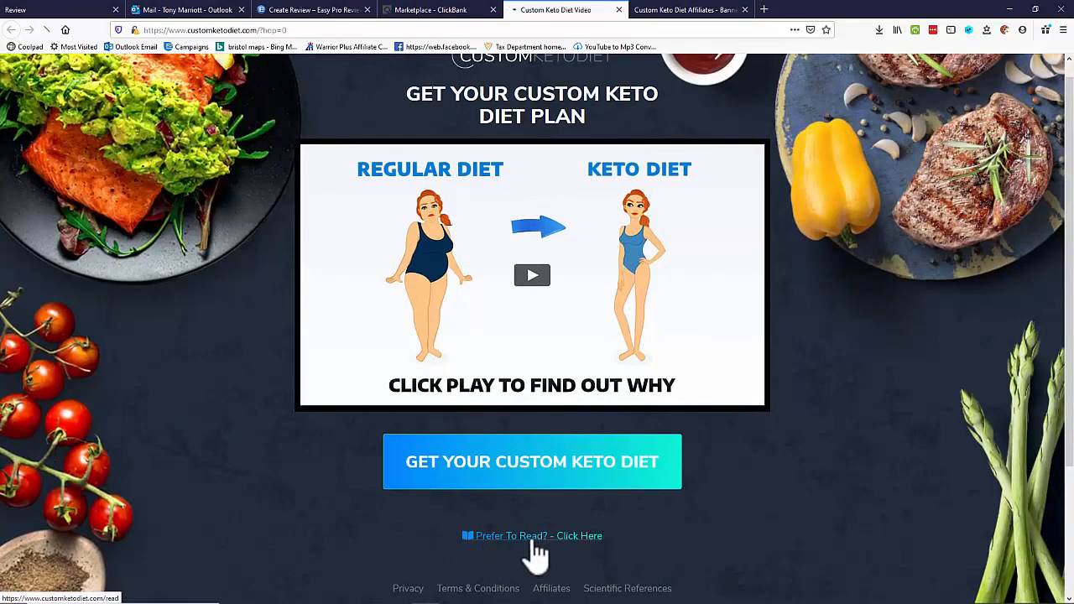
{"action": "left_click", "coordinate": [532, 535]}
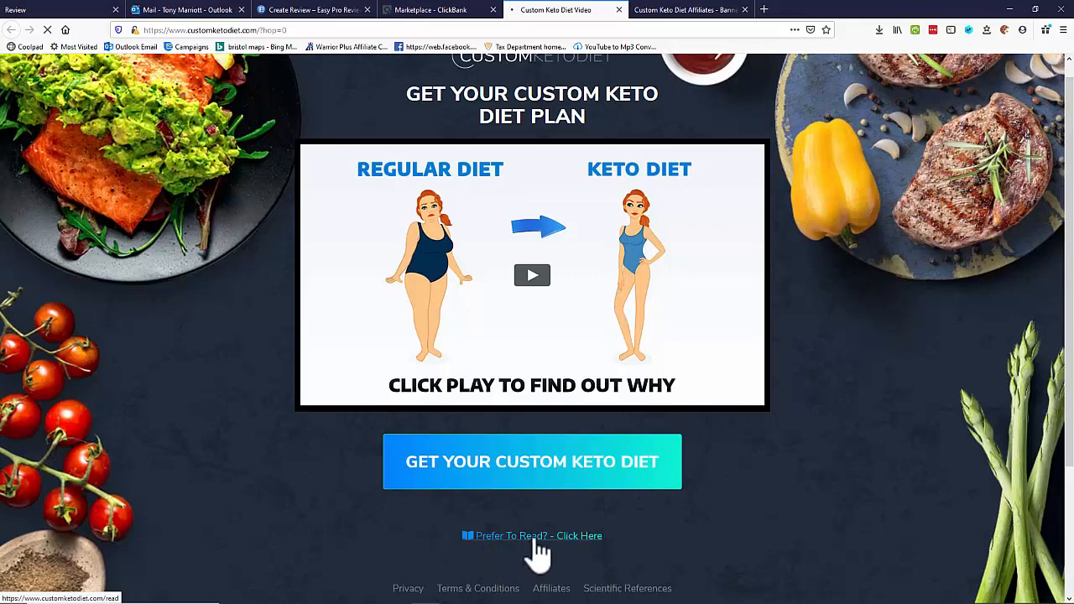
{"action": "left_click", "coordinate": [532, 535]}
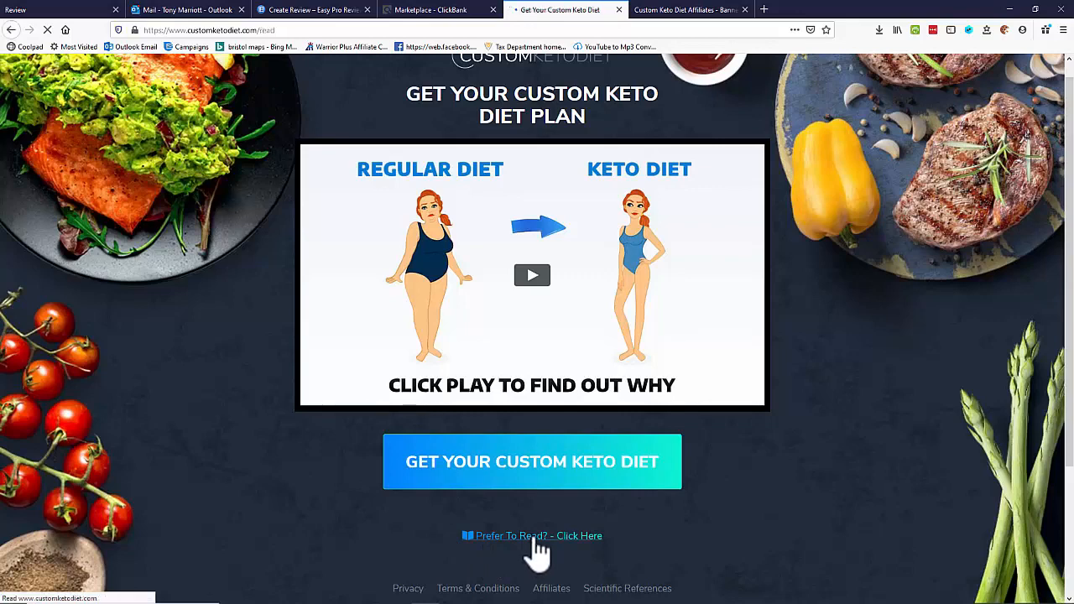
{"action": "left_click", "coordinate": [532, 535]}
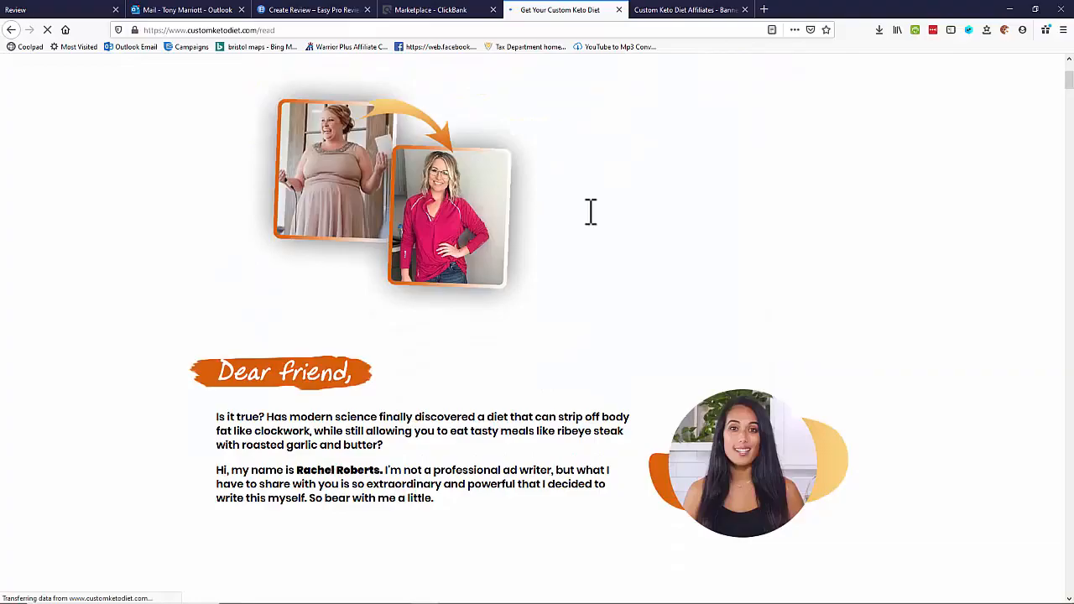
Read through the sales letter's diet mistakes sections down to Mistake #4
{"action": "scroll", "scroll_direction": "down", "scroll_amount": 3}
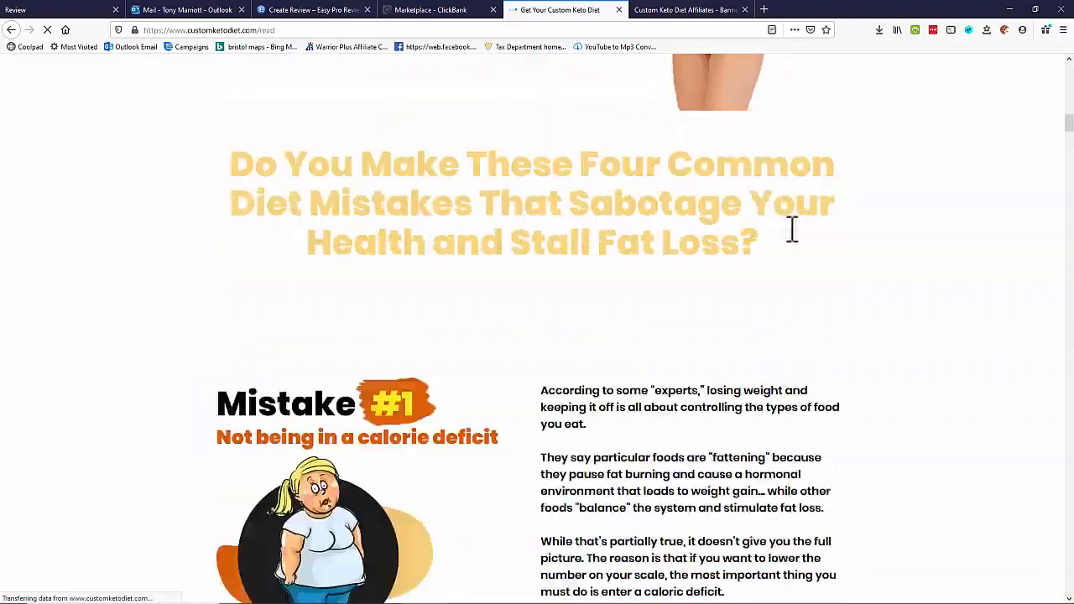
{"action": "scroll", "scroll_direction": "down", "scroll_amount": 3}
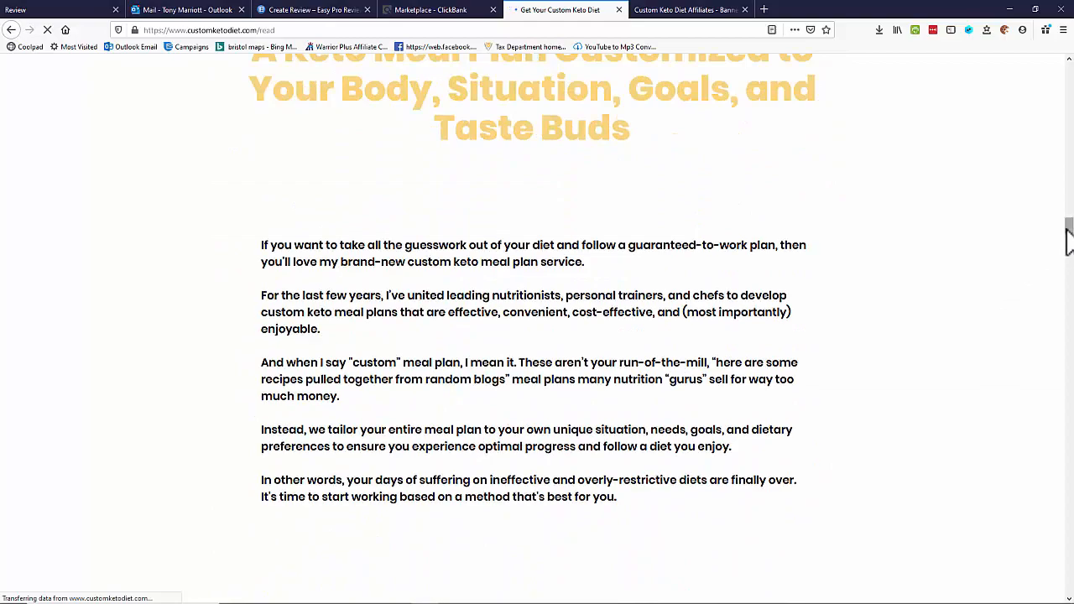
{"action": "scroll", "scroll_direction": "down", "scroll_amount": 3}
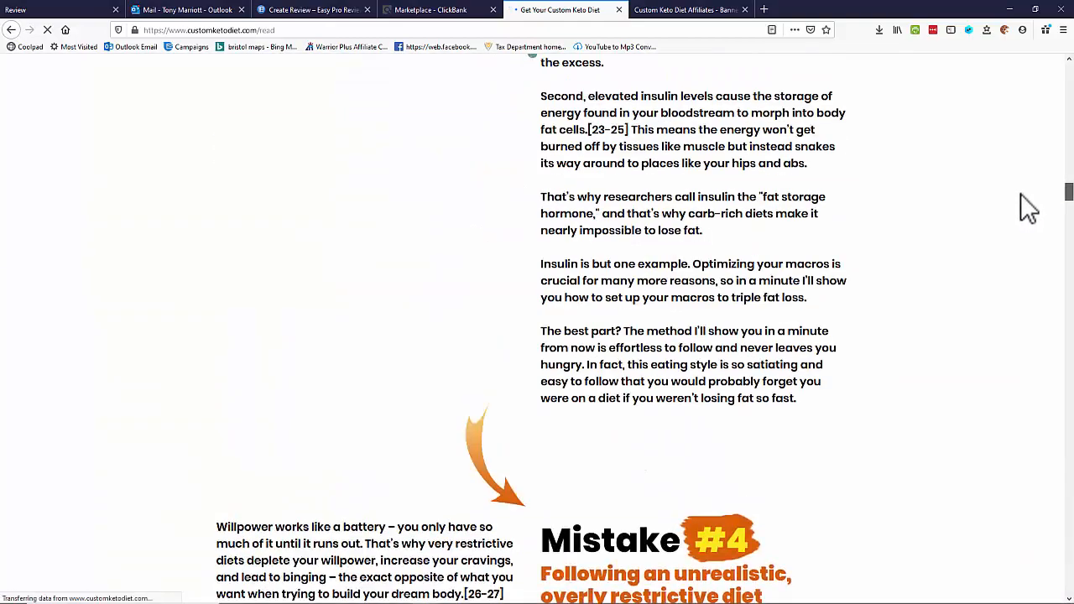
Pick the Custom Keto Diet ClickBank tile to fill the affiliate link and product name
{"action": "left_click", "coordinate": [313, 9]}
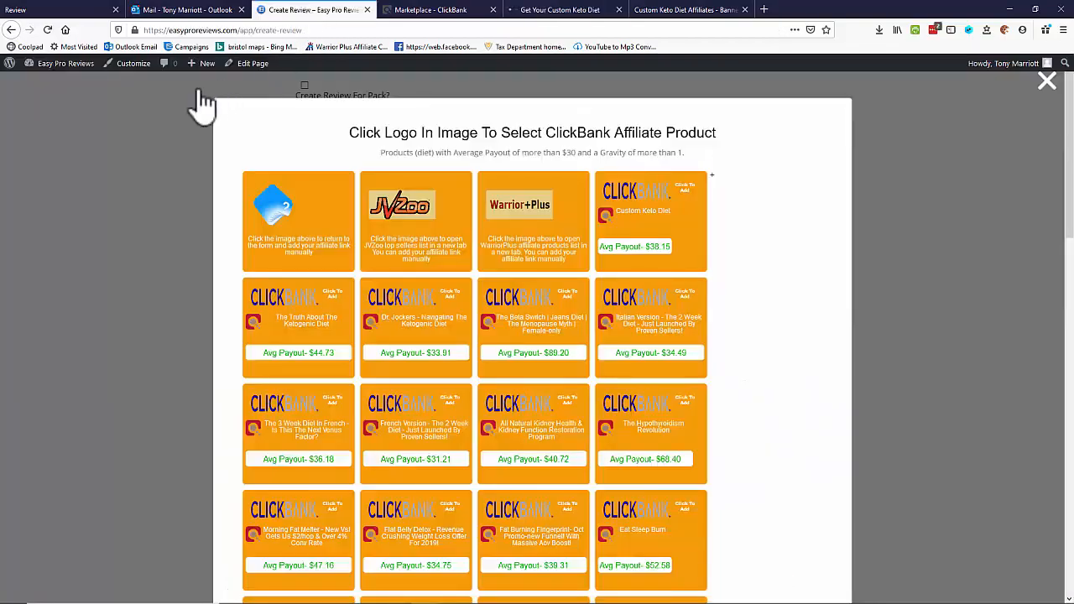
{"action": "mouse_move", "coordinate": [561, 268]}
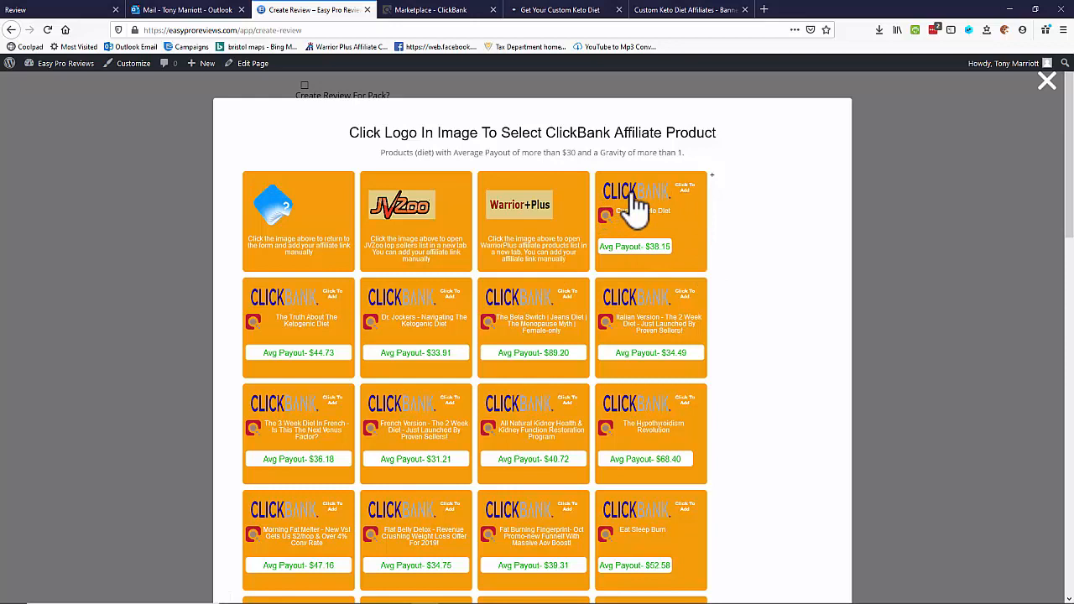
{"action": "left_click", "coordinate": [636, 201]}
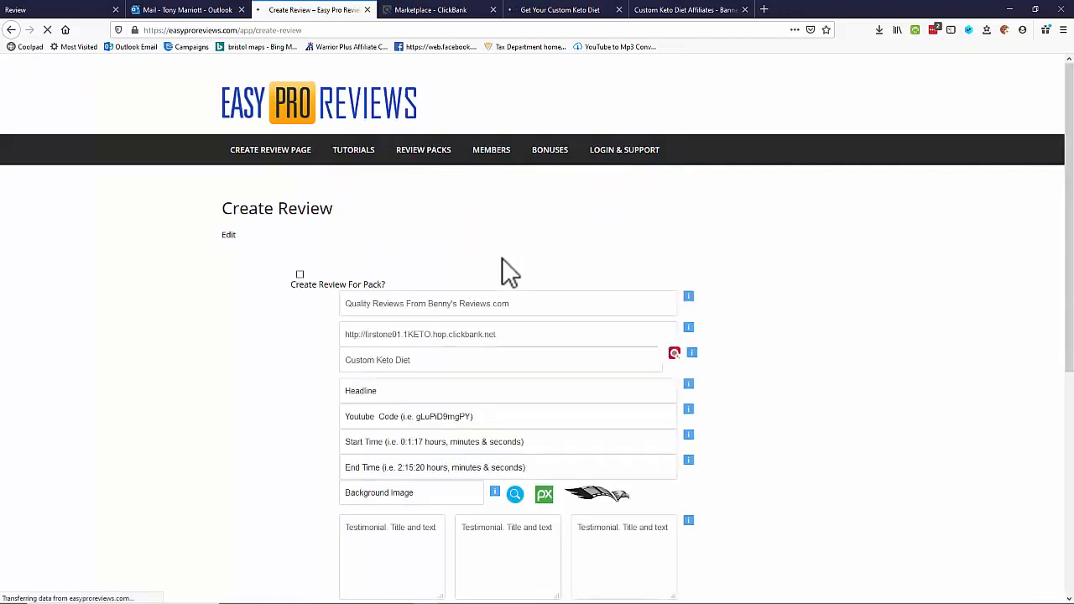
{"action": "double_click", "coordinate": [394, 354]}
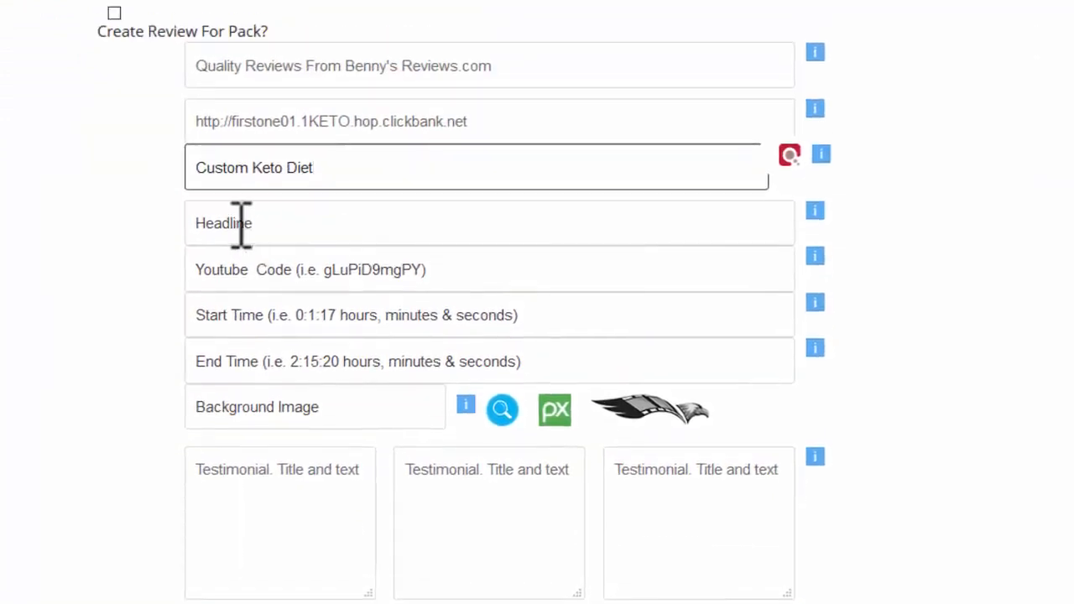
{"action": "mouse_move", "coordinate": [375, 270]}
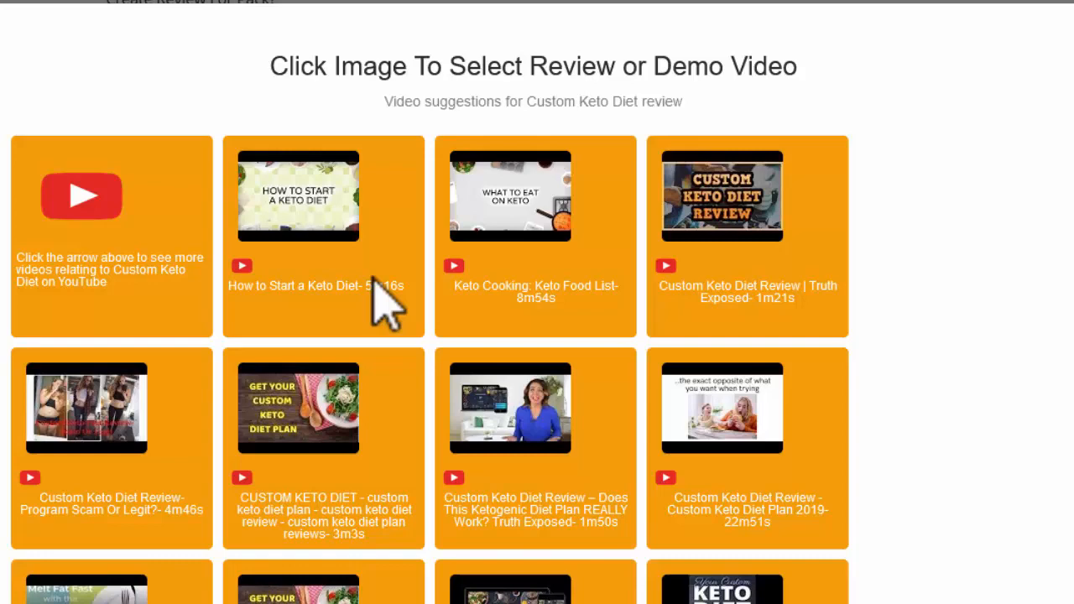
Scroll the suggested YouTube videos for the 'Custom Keto Diet Review 2019' clip
{"action": "scroll", "scroll_direction": "down", "scroll_amount": 3}
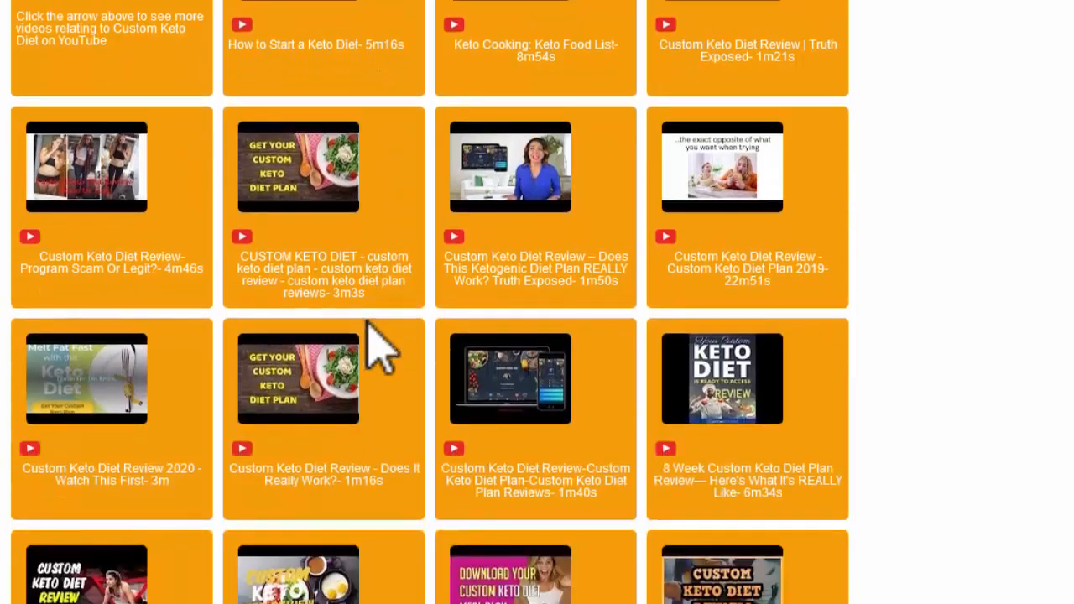
{"action": "scroll", "scroll_direction": "down", "scroll_amount": 3}
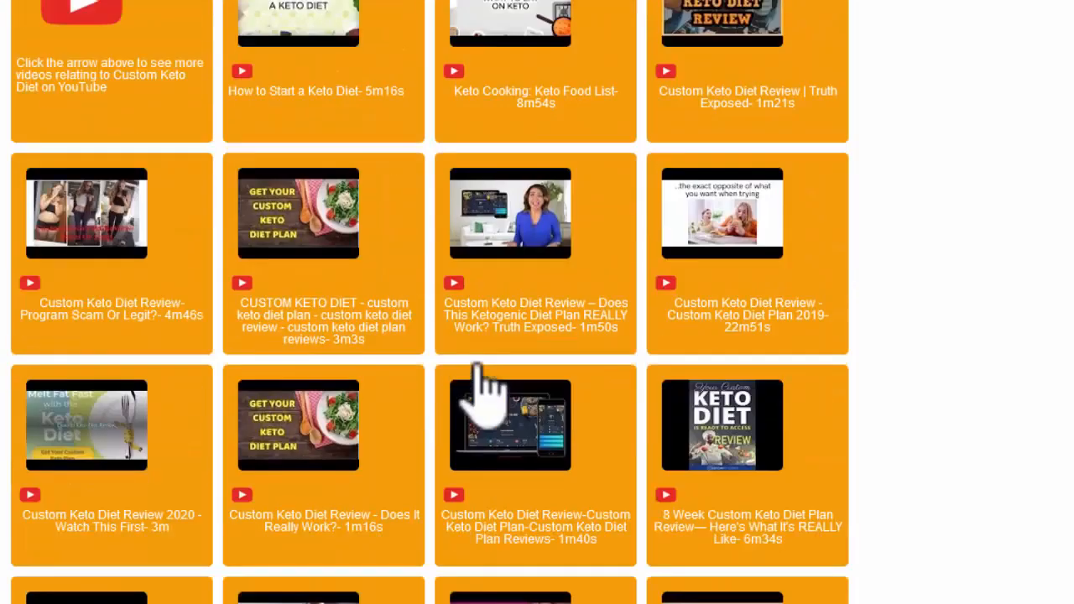
{"action": "scroll", "scroll_direction": "down", "scroll_amount": 3}
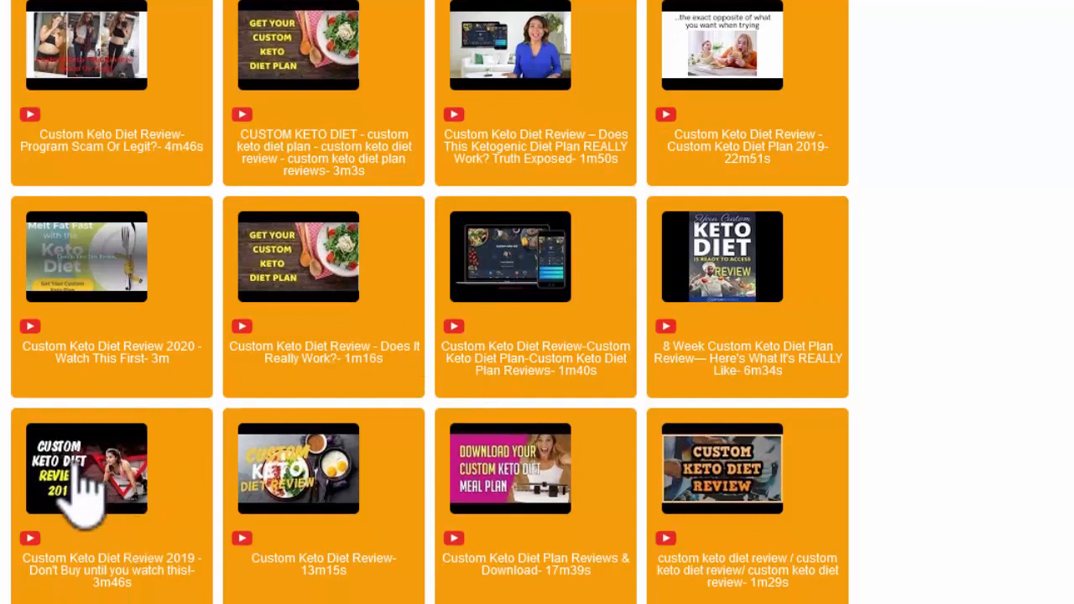
{"action": "mouse_move", "coordinate": [100, 579]}
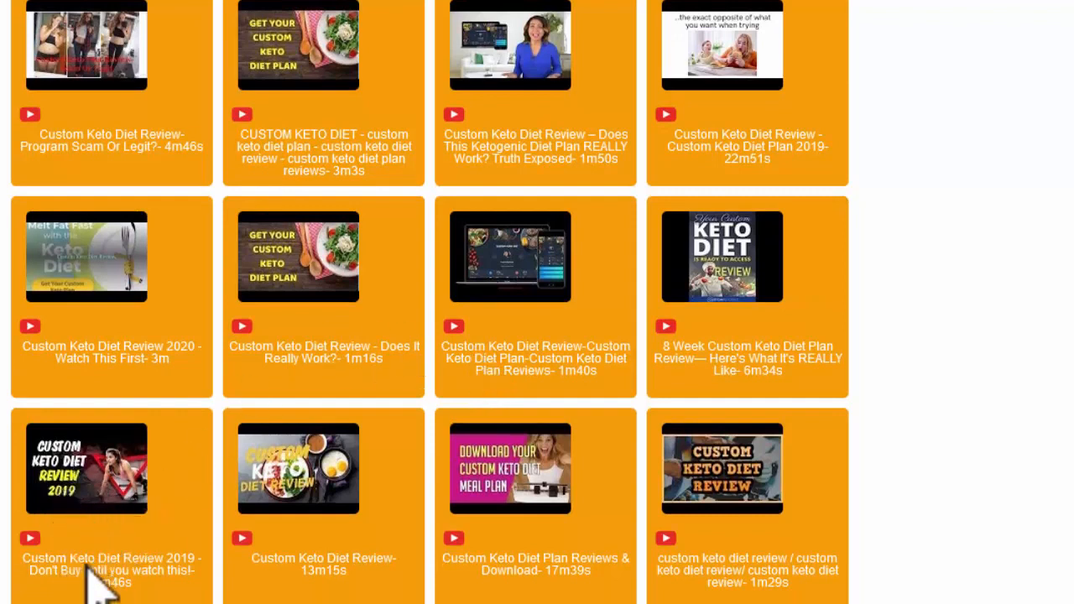
{"action": "mouse_move", "coordinate": [59, 592]}
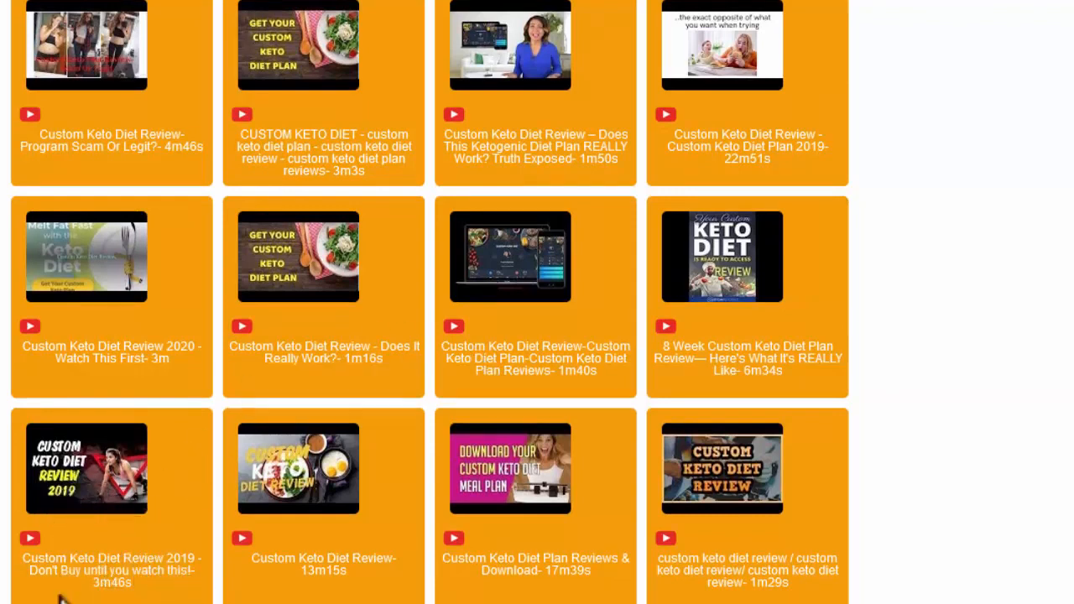
{"action": "mouse_move", "coordinate": [151, 587]}
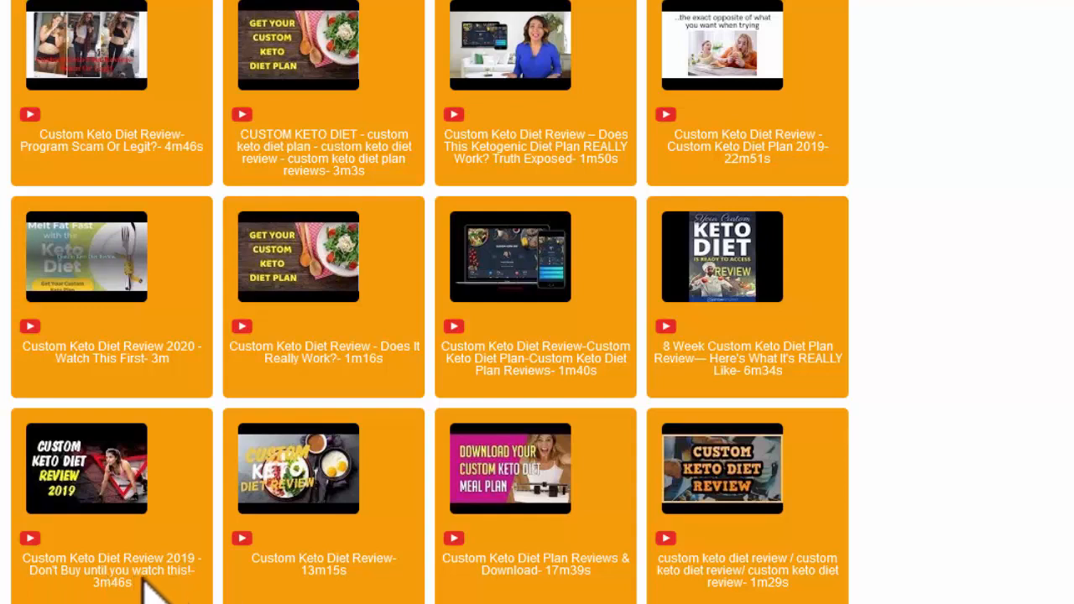
{"action": "mouse_move", "coordinate": [117, 537]}
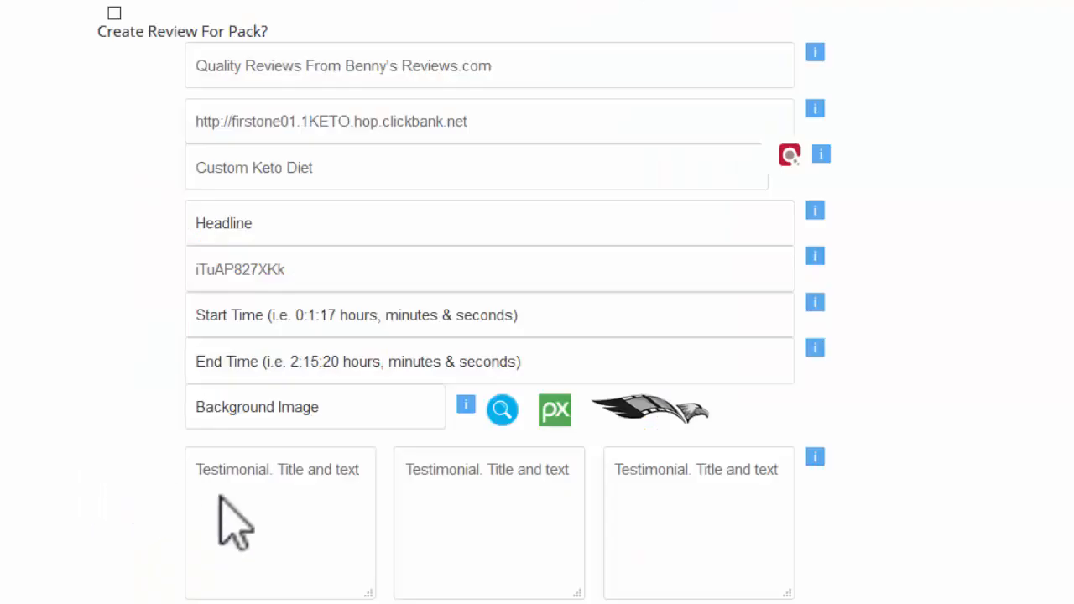
Enter the headline 'Don't Buy Until You Watch This'
{"action": "left_click", "coordinate": [489, 223]}
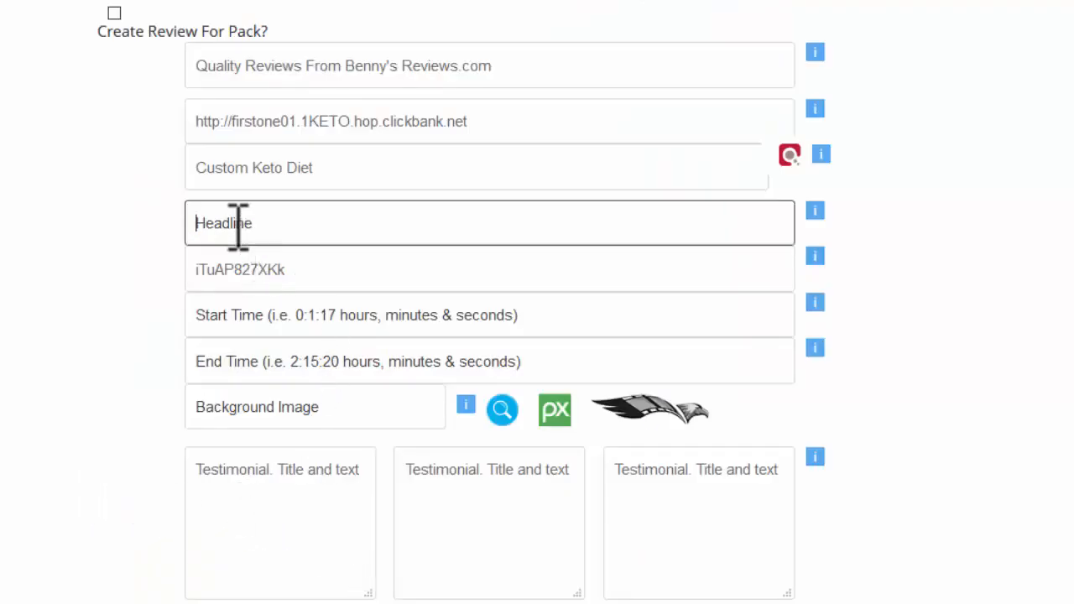
{"action": "left_click", "coordinate": [486, 222]}
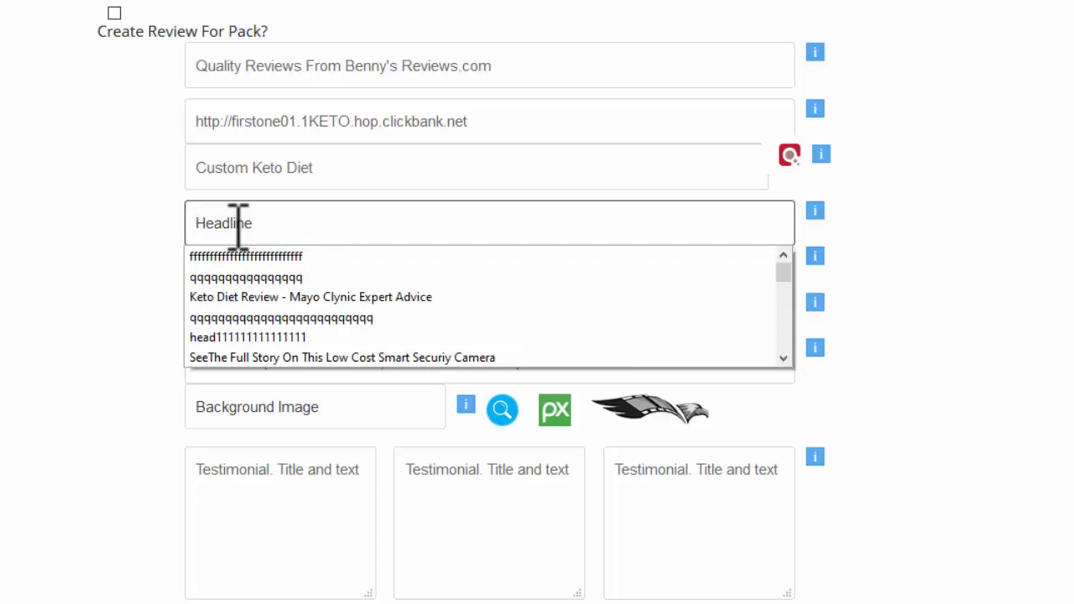
{"action": "type", "text": "Don't Buy Until You Watch This"}
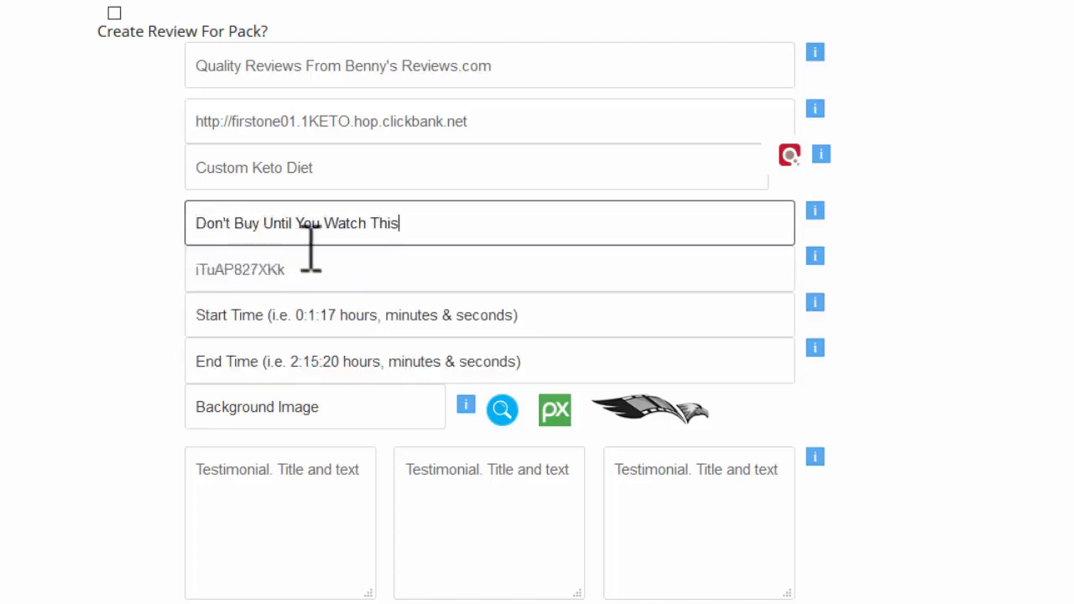
Set the video start time to 0:0:1 and end time to 0:3:0
{"action": "left_click", "coordinate": [489, 315]}
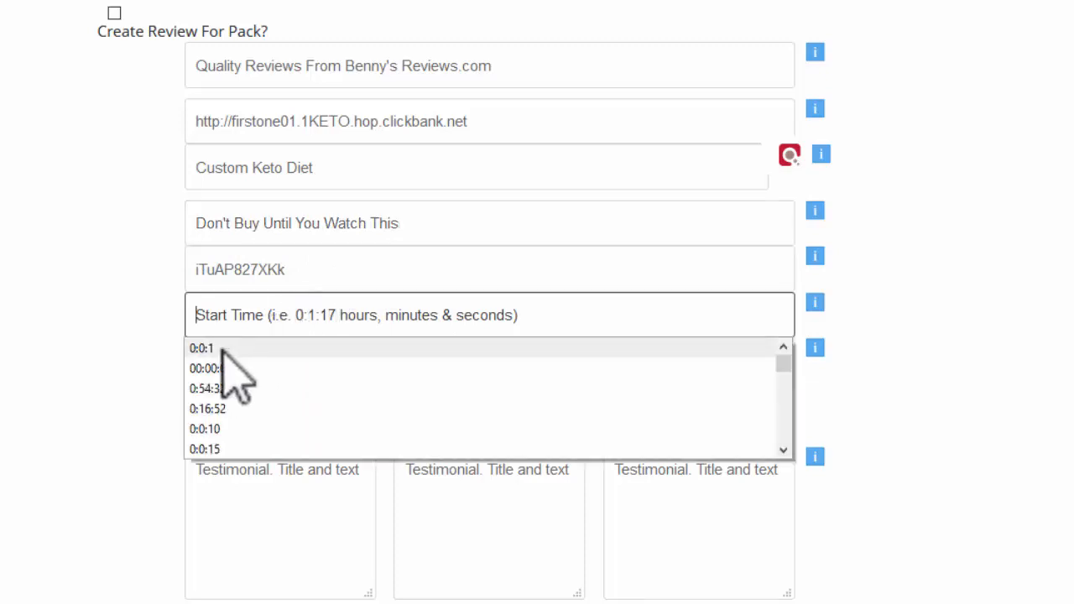
{"action": "left_click", "coordinate": [200, 348]}
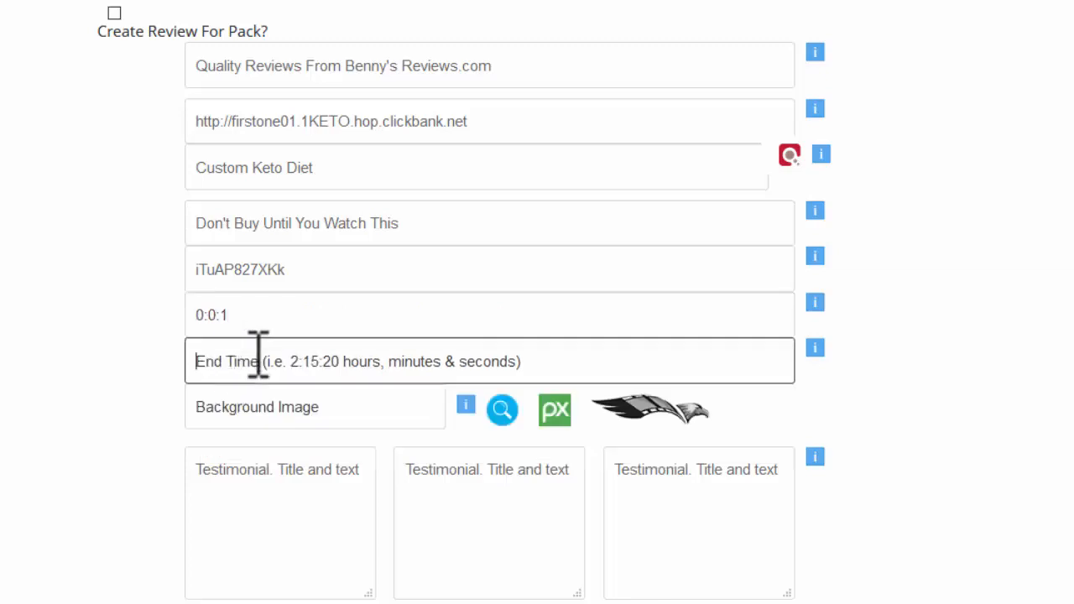
{"action": "left_click", "coordinate": [489, 361]}
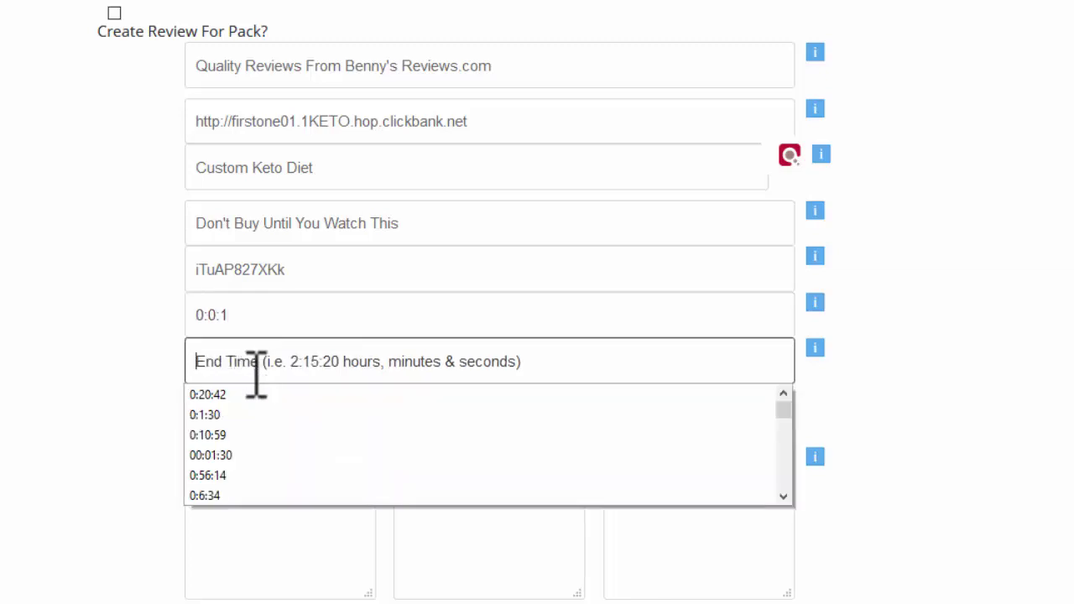
{"action": "type", "text": "0:3"}
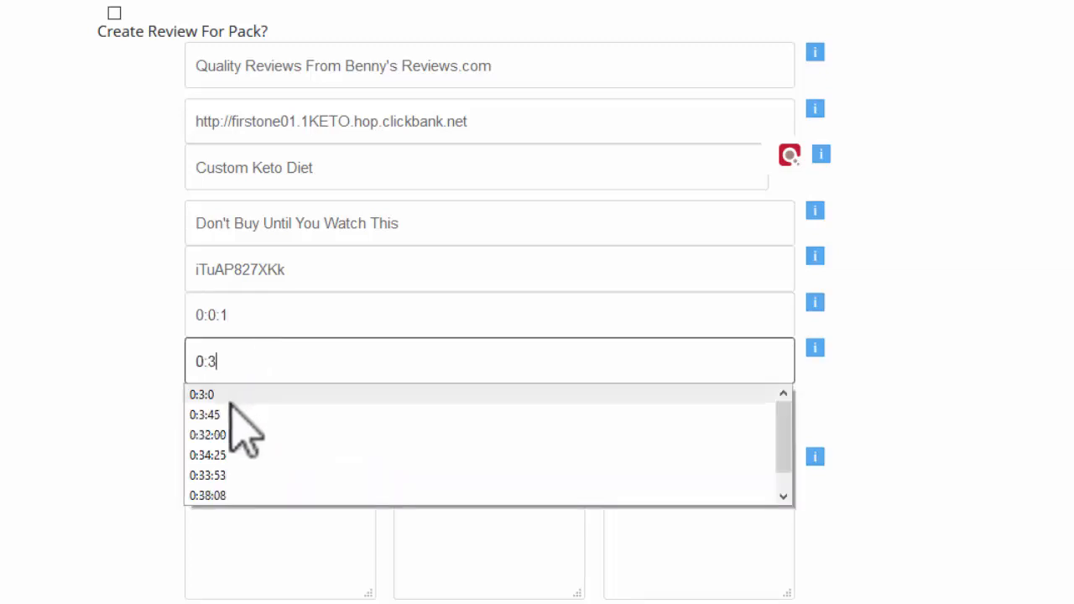
{"action": "left_click", "coordinate": [203, 414]}
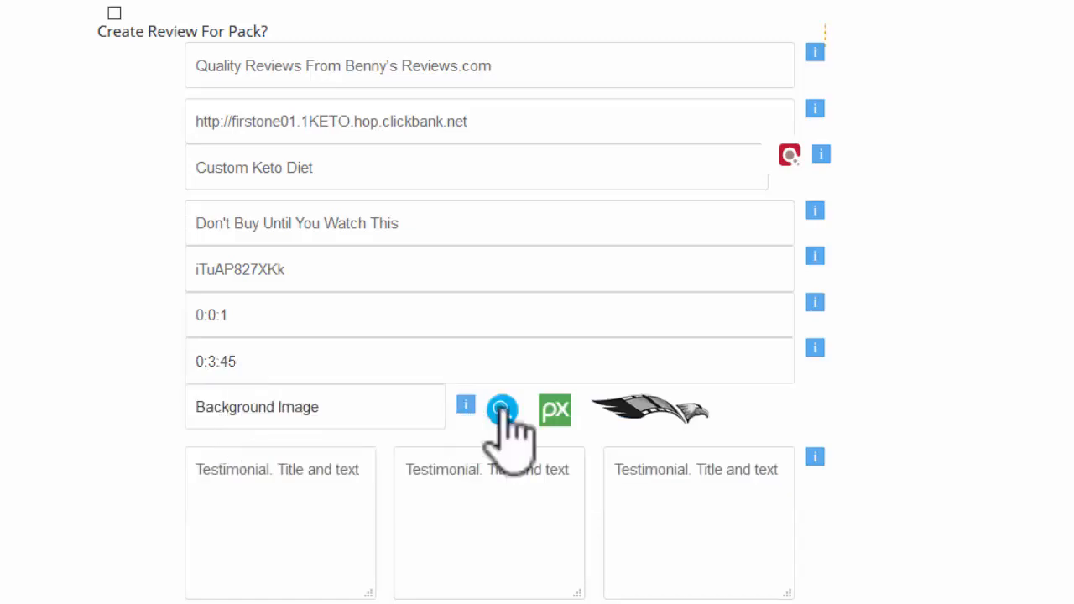
{"action": "left_click", "coordinate": [502, 411]}
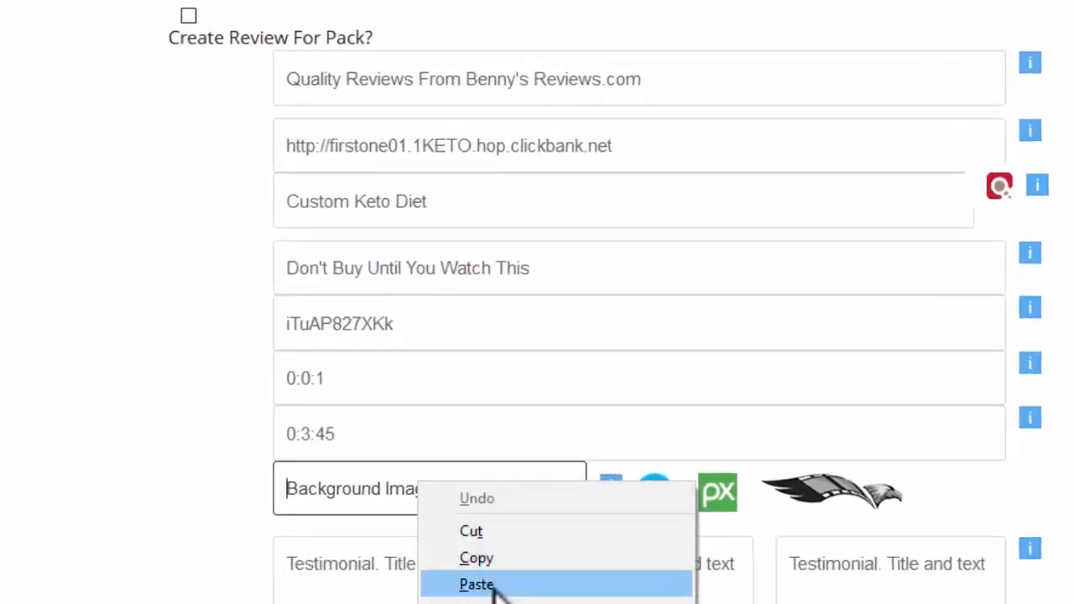
{"action": "left_click", "coordinate": [476, 584]}
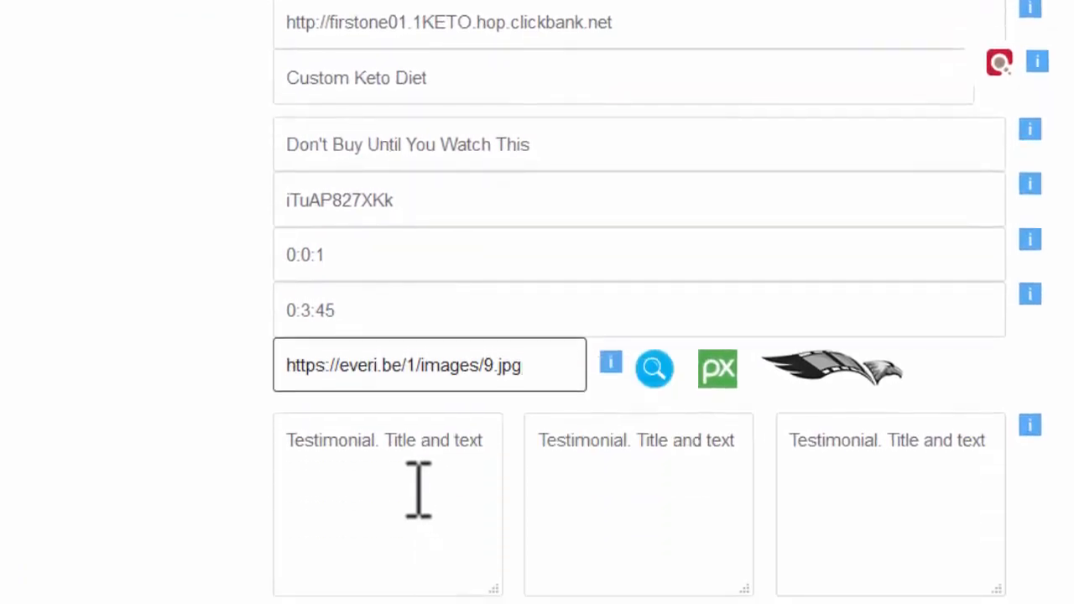
Fill the first testimonial with the downloadable shopping list quote
{"action": "scroll", "scroll_direction": "down", "scroll_amount": 3}
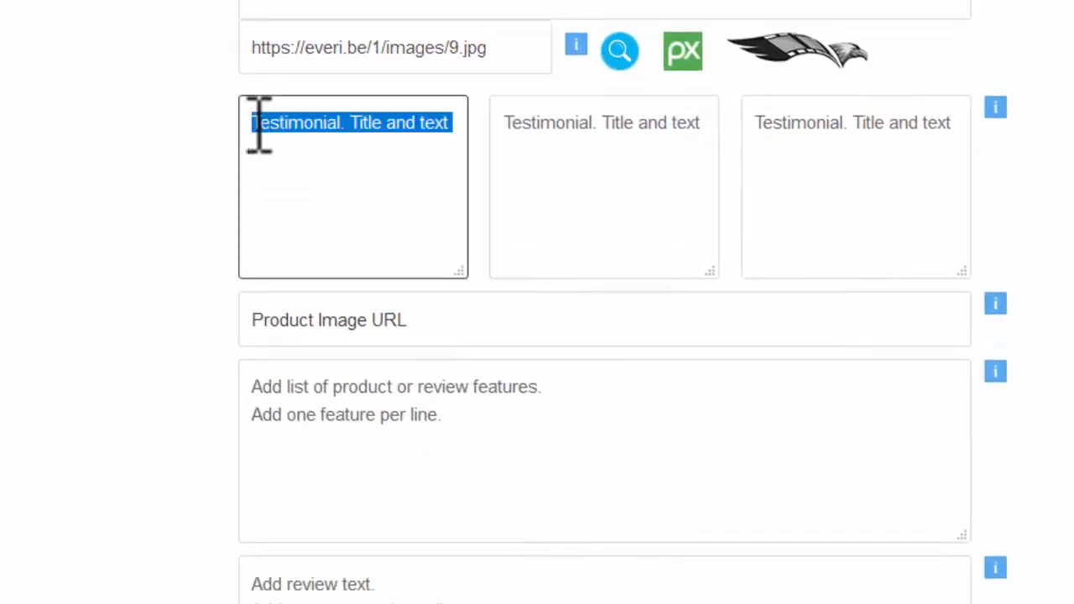
{"action": "type", "text": "I even get a downloadable shopping list with all the ingredients I need for the weekly shop so it really is a doddle."}
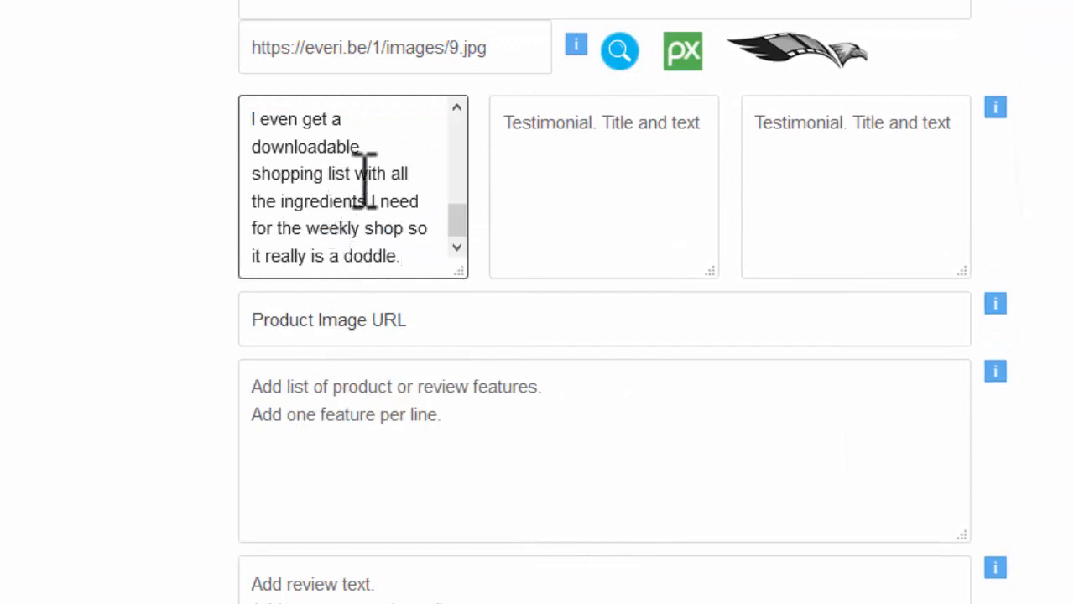
{"action": "scroll", "scroll_direction": "up", "scroll_amount": 3}
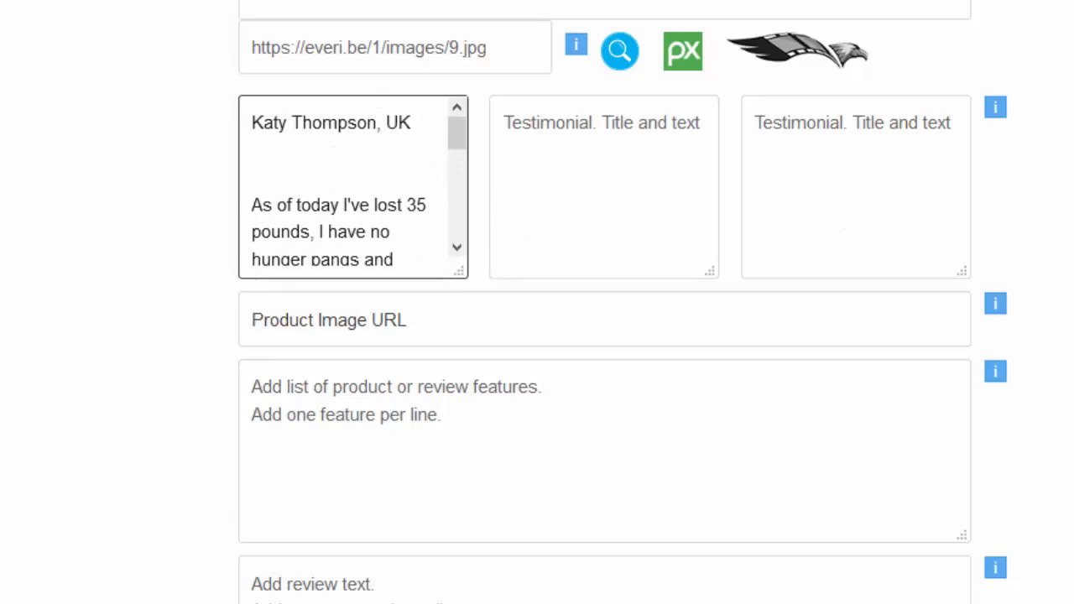
Enter the second testimonial about keto eliminating constant worries, then fill the third box
{"action": "left_click", "coordinate": [602, 185]}
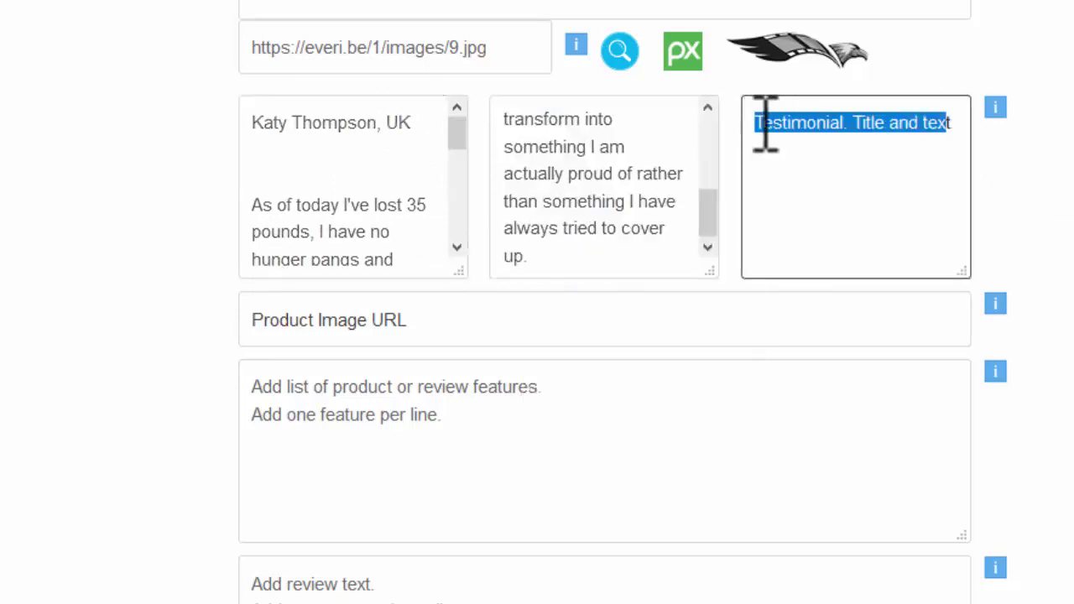
{"action": "type", "text": "is constantly on my mind, the keto diet has completely eliminated this, I actually NEVER feel hungry with this way of eating!!"}
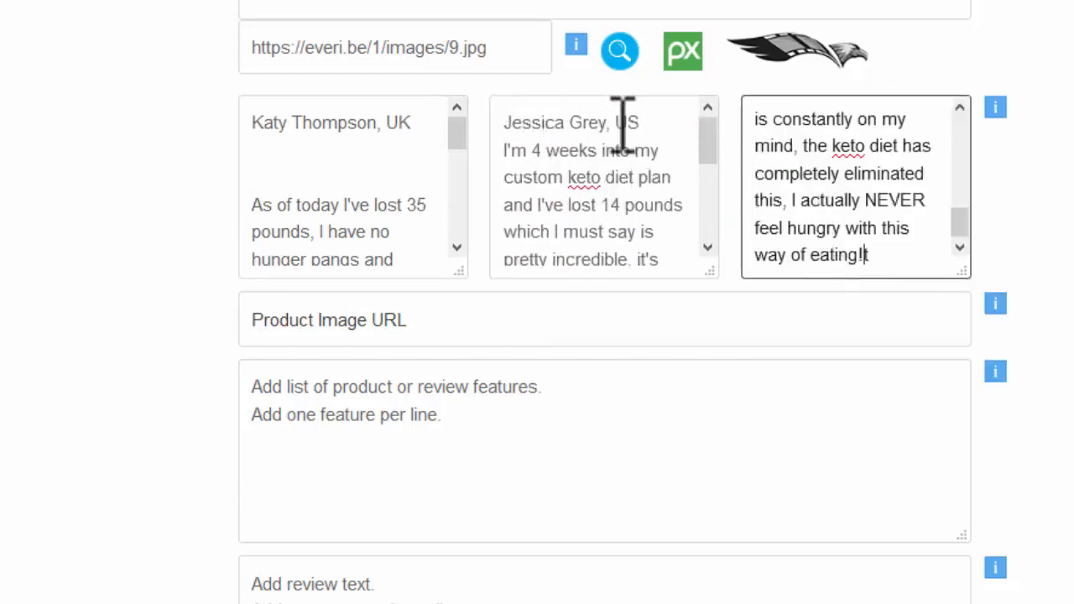
{"action": "mouse_move", "coordinate": [483, 332]}
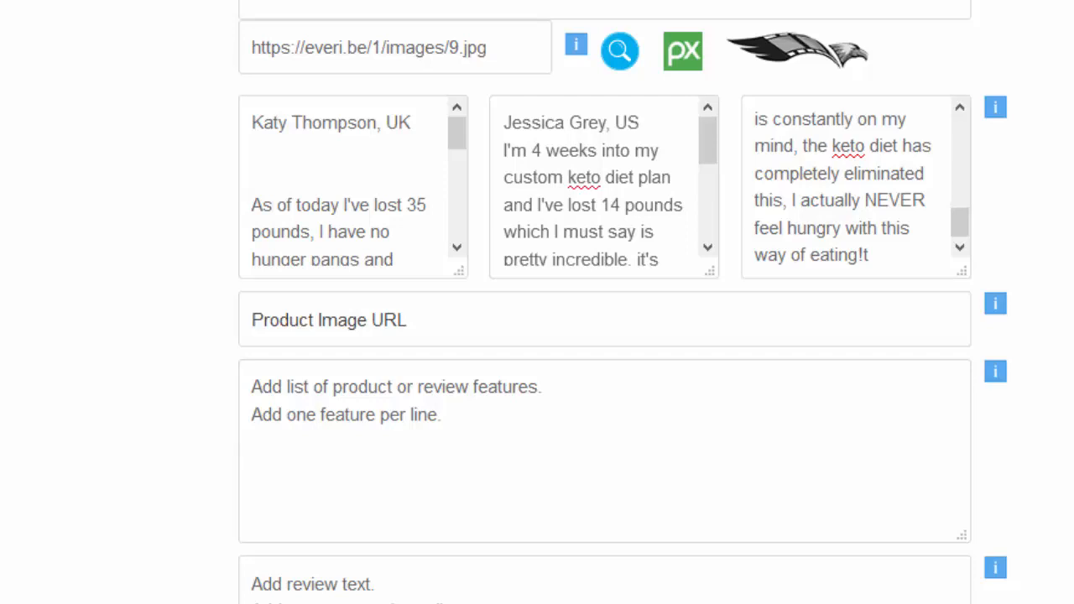
{"action": "right_click", "coordinate": [328, 319]}
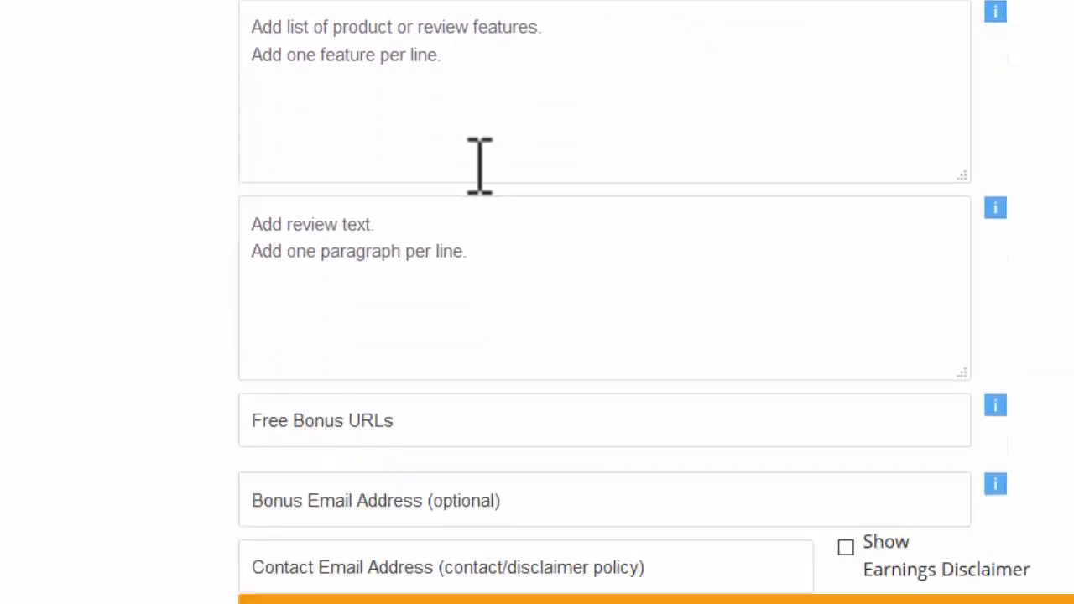
Paste the Custom Keto Diet feature list over the features placeholder
{"action": "scroll", "scroll_direction": "down", "scroll_amount": 3}
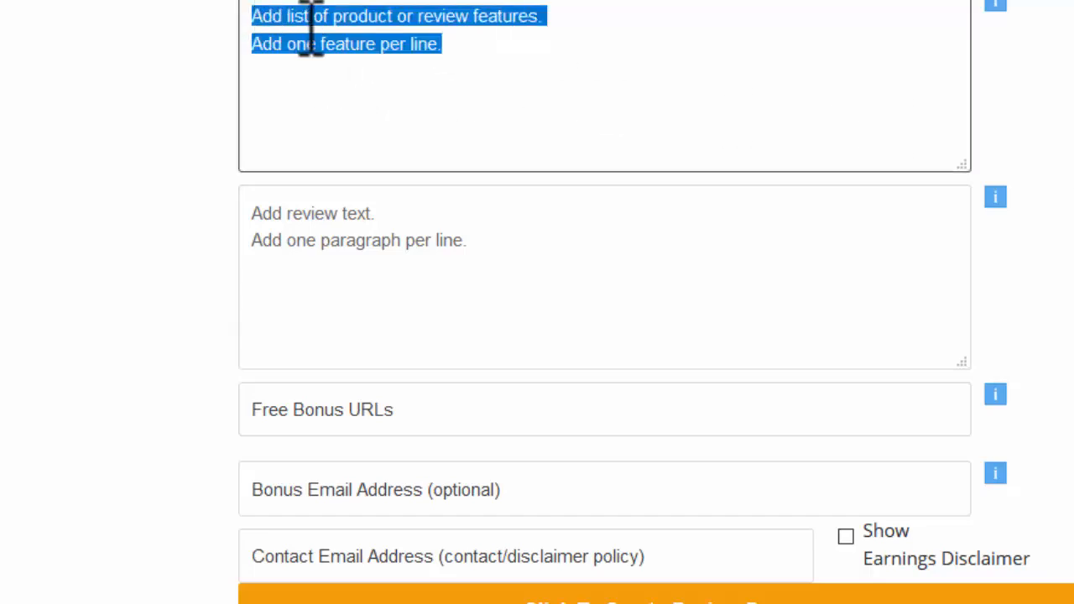
{"action": "right_click", "coordinate": [315, 44]}
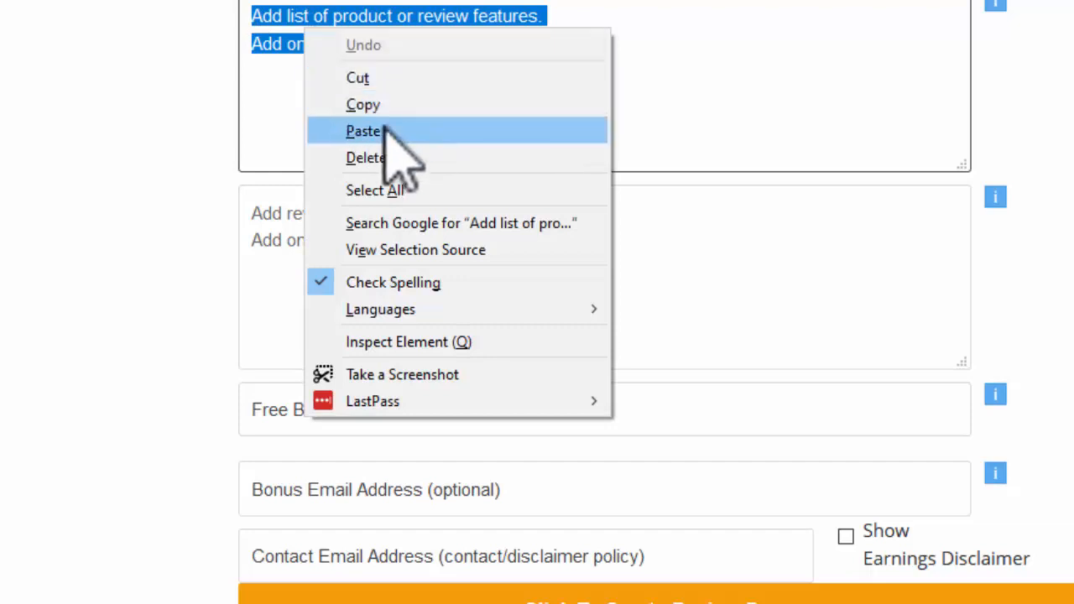
{"action": "mouse_move", "coordinate": [386, 147]}
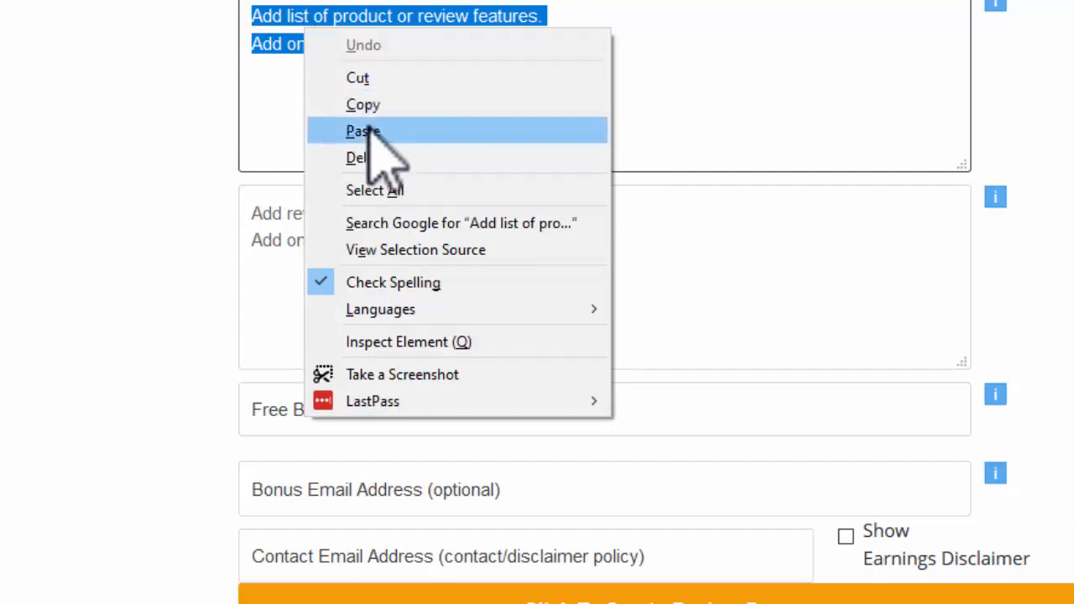
{"action": "left_click", "coordinate": [364, 130]}
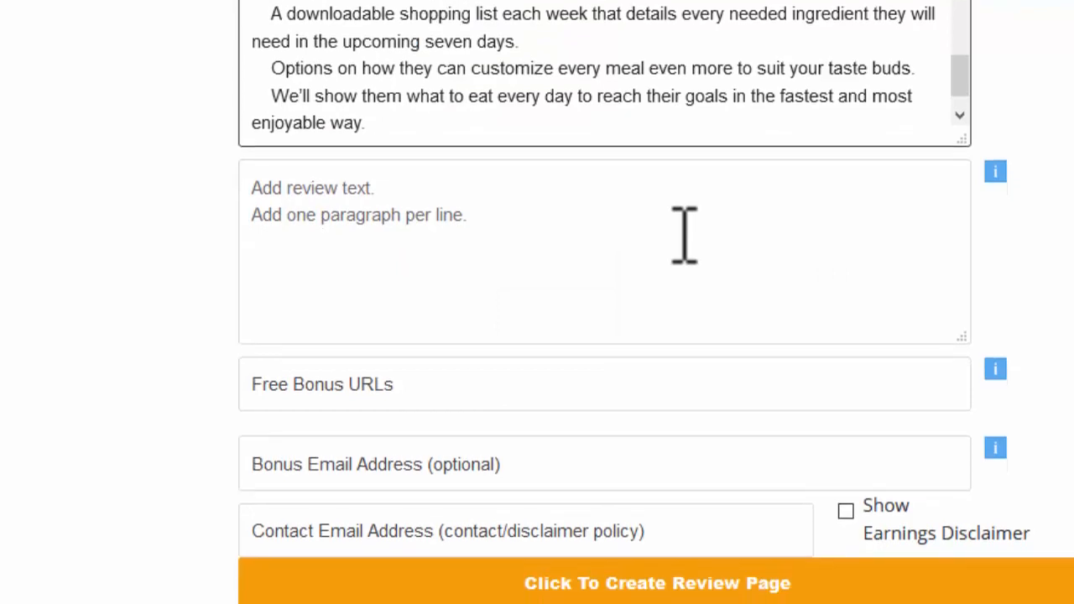
Paste the review paragraphs into the review text box
{"action": "left_click", "coordinate": [364, 123]}
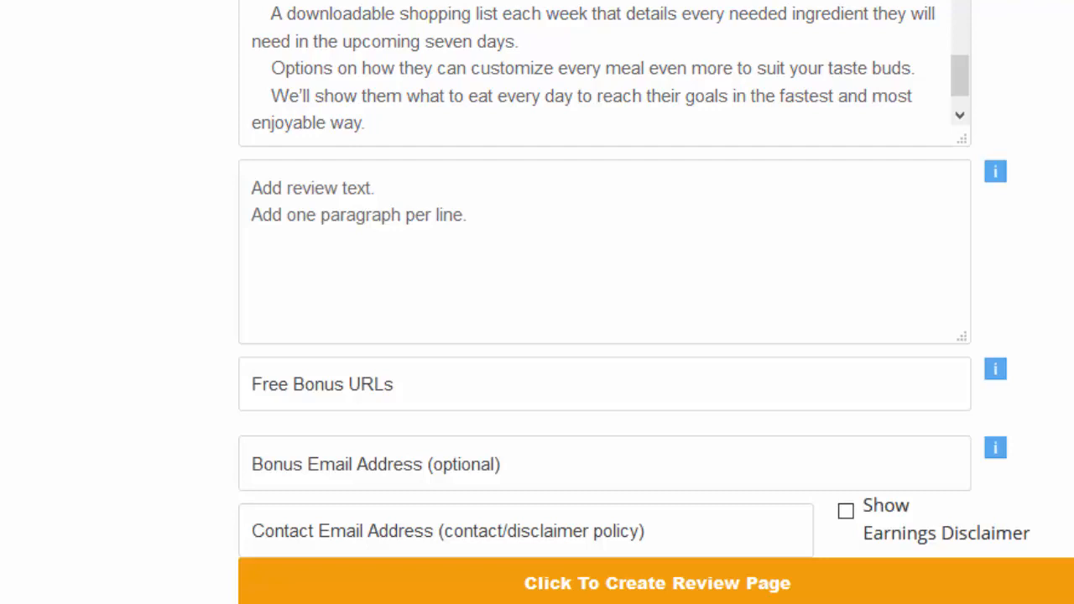
{"action": "right_click", "coordinate": [310, 187]}
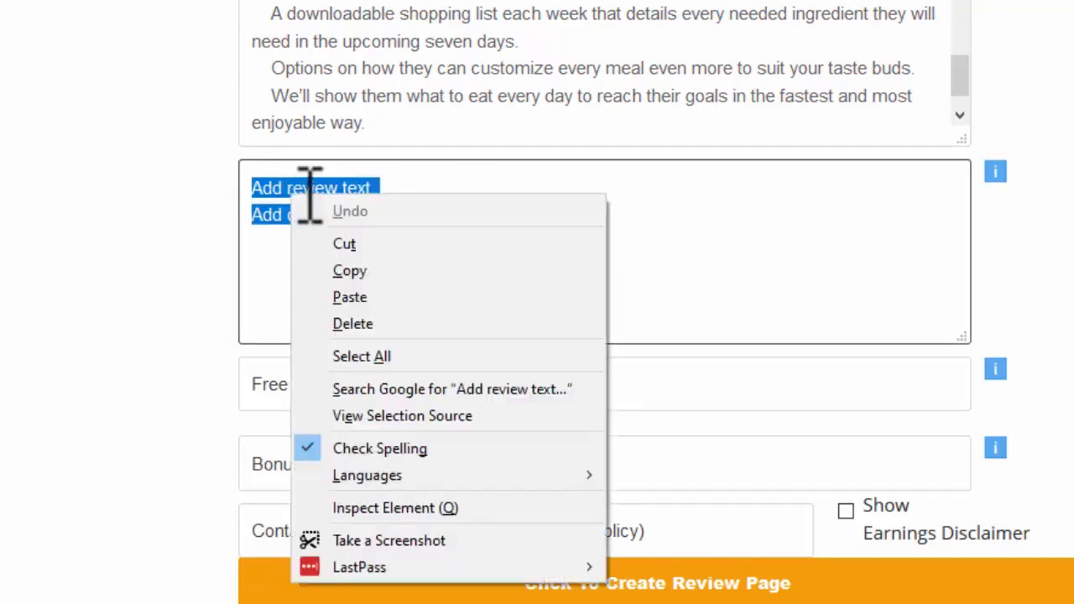
{"action": "left_click", "coordinate": [349, 297]}
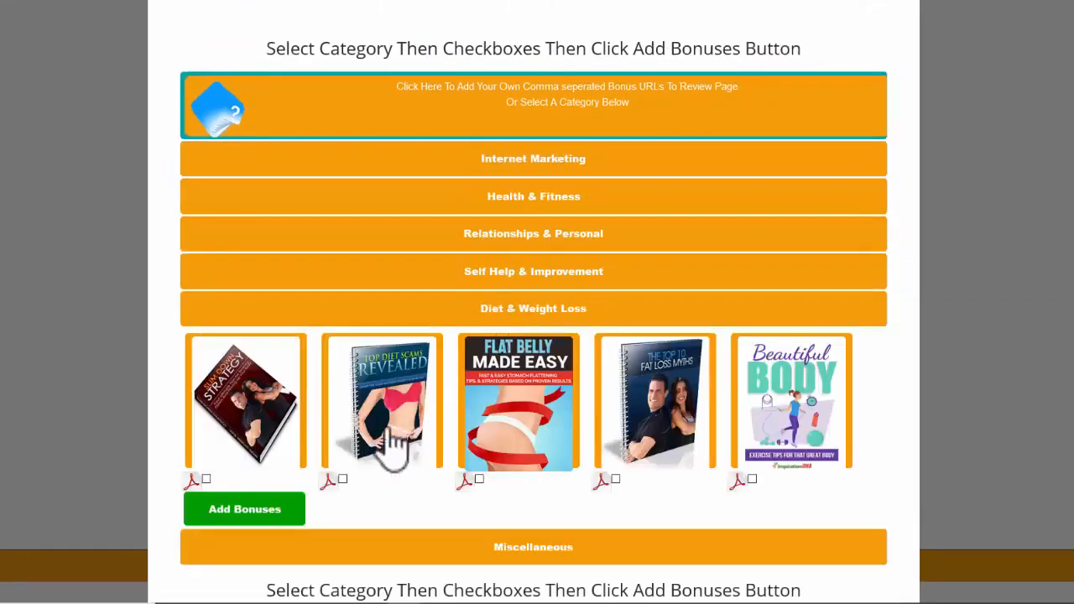
Tick the Top Diet Scams Revealed and Top 10 Fat Loss Myths ebooks as bonuses
{"action": "left_click", "coordinate": [205, 478]}
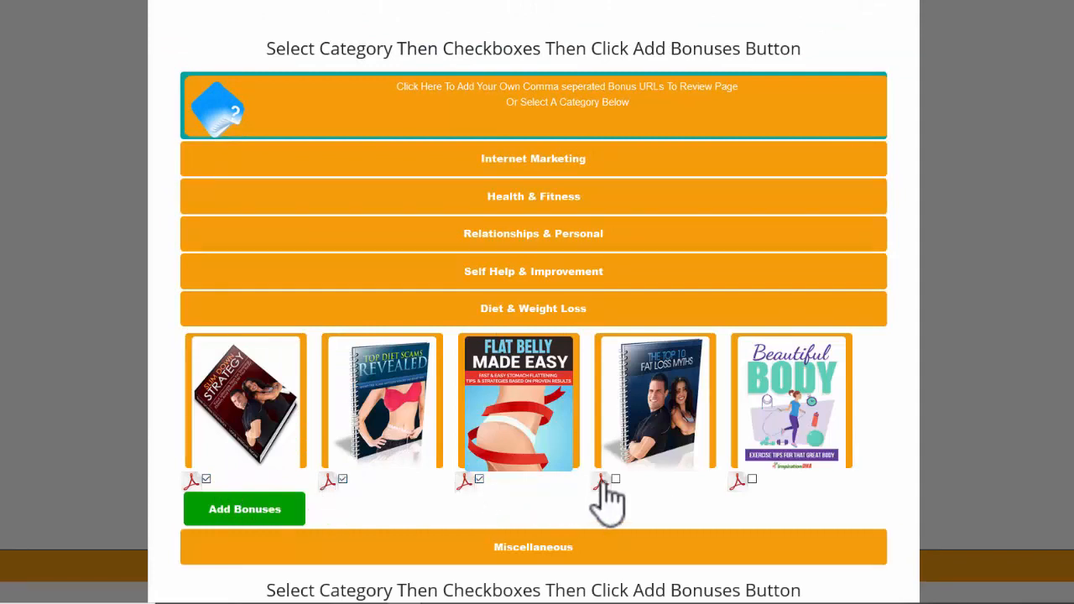
{"action": "left_click", "coordinate": [615, 479]}
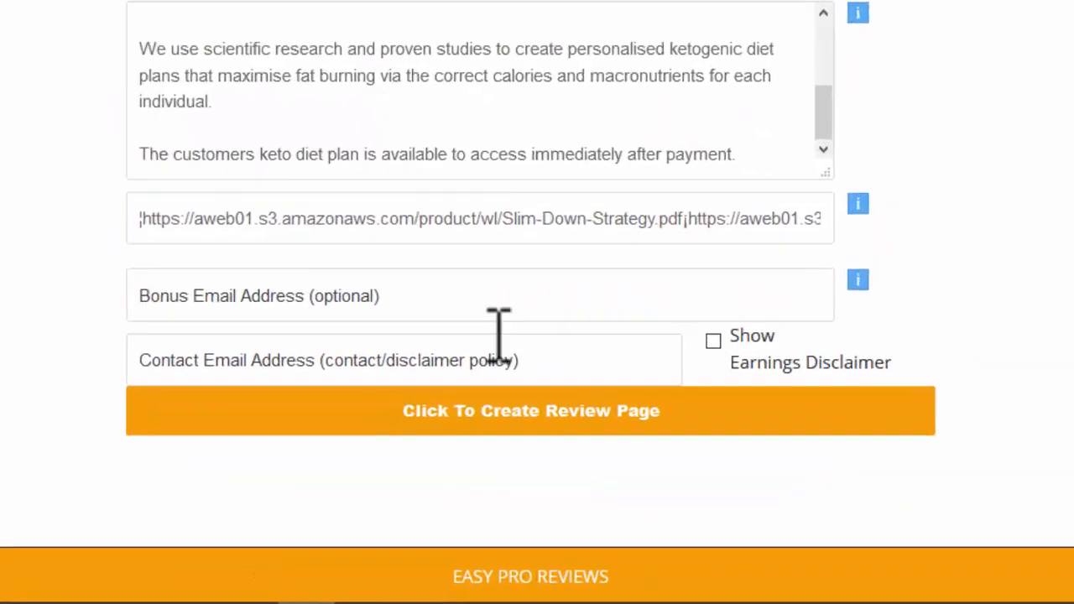
Fill in the saved bonus and contact emails, generate the review page, and test-preview it
{"action": "scroll", "scroll_direction": "down", "scroll_amount": 3}
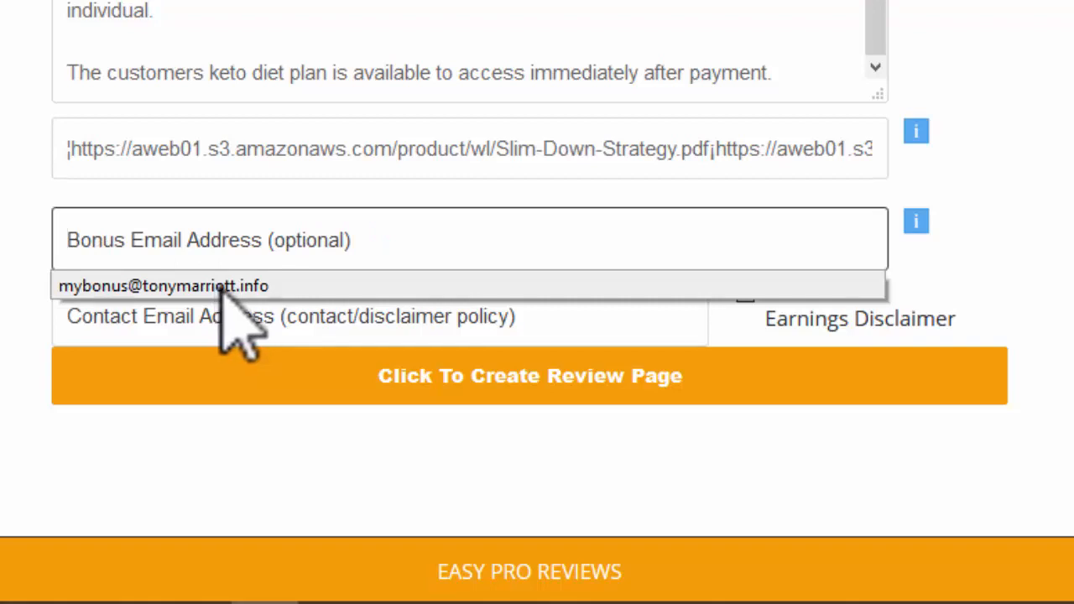
{"action": "left_click", "coordinate": [164, 285]}
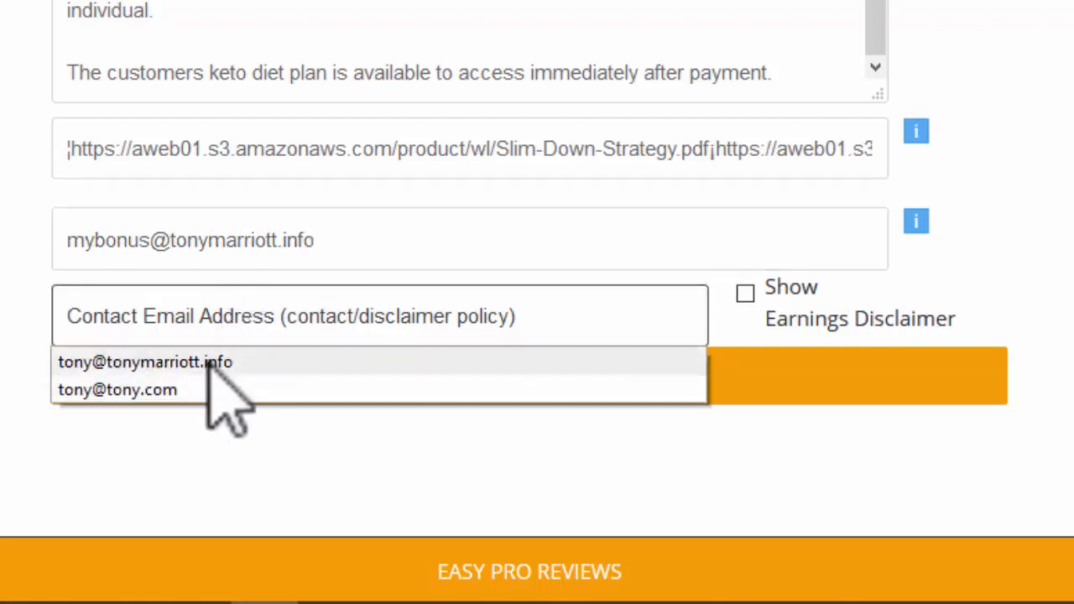
{"action": "left_click", "coordinate": [146, 362]}
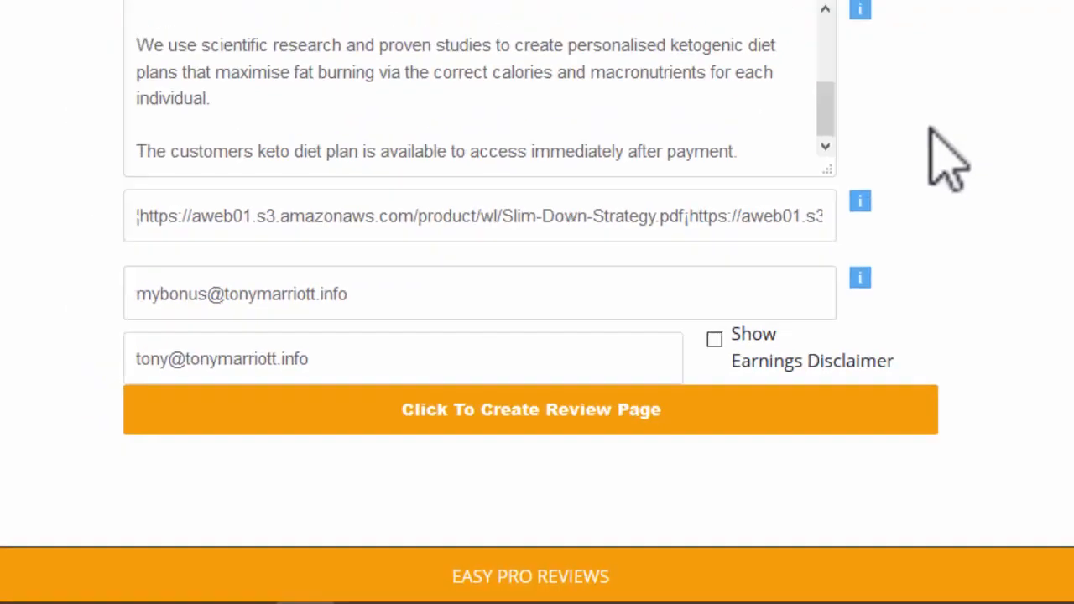
{"action": "left_click", "coordinate": [530, 409]}
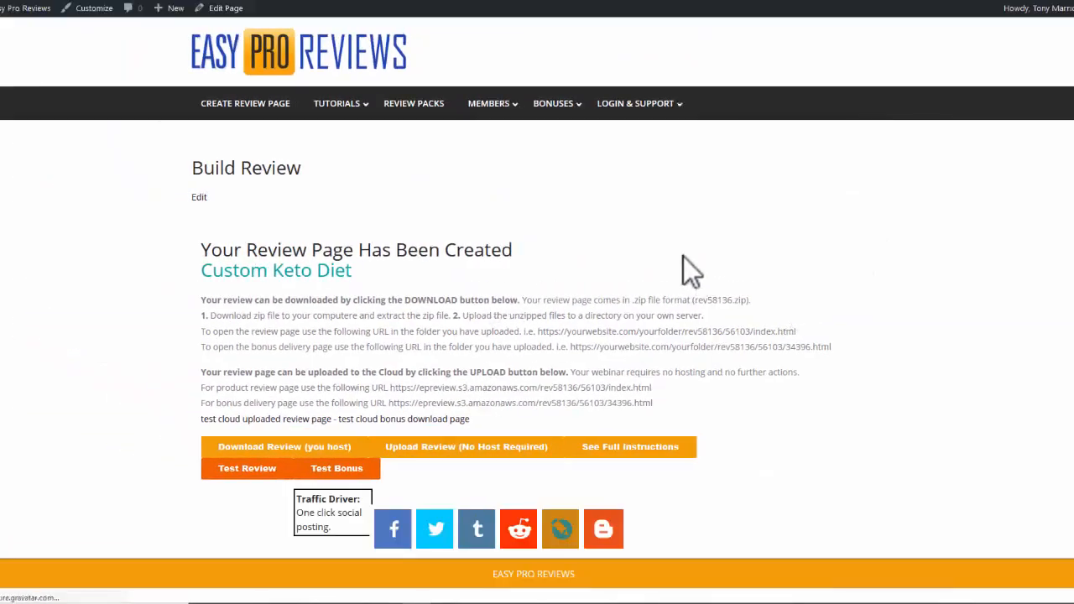
{"action": "mouse_move", "coordinate": [234, 490]}
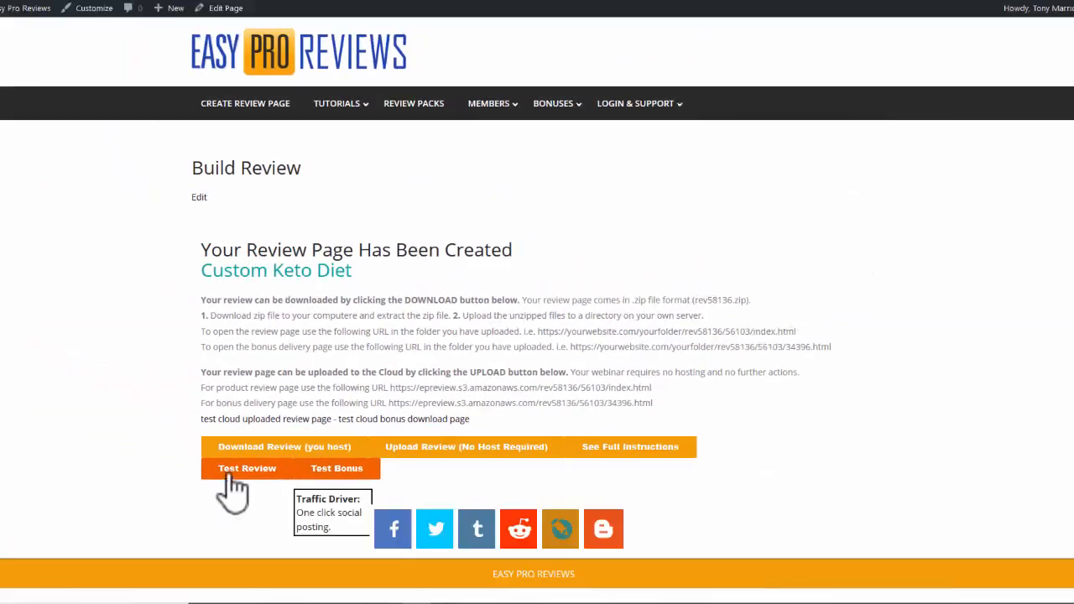
{"action": "left_click", "coordinate": [247, 468]}
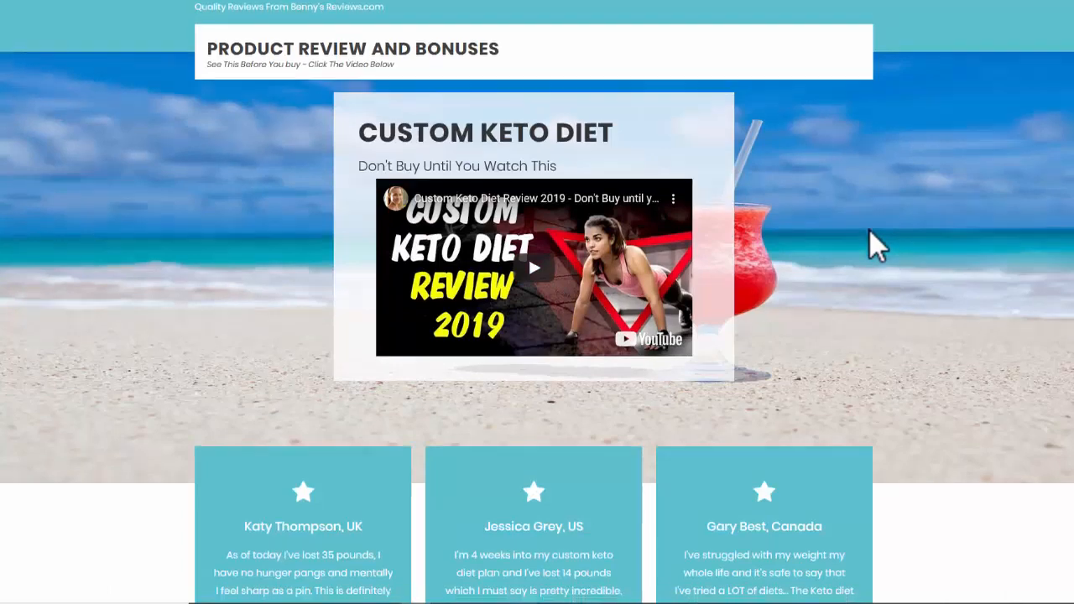
Scroll the Custom Keto Diet preview down to Bonus #5 and back up
{"action": "scroll", "scroll_direction": "down", "scroll_amount": 3}
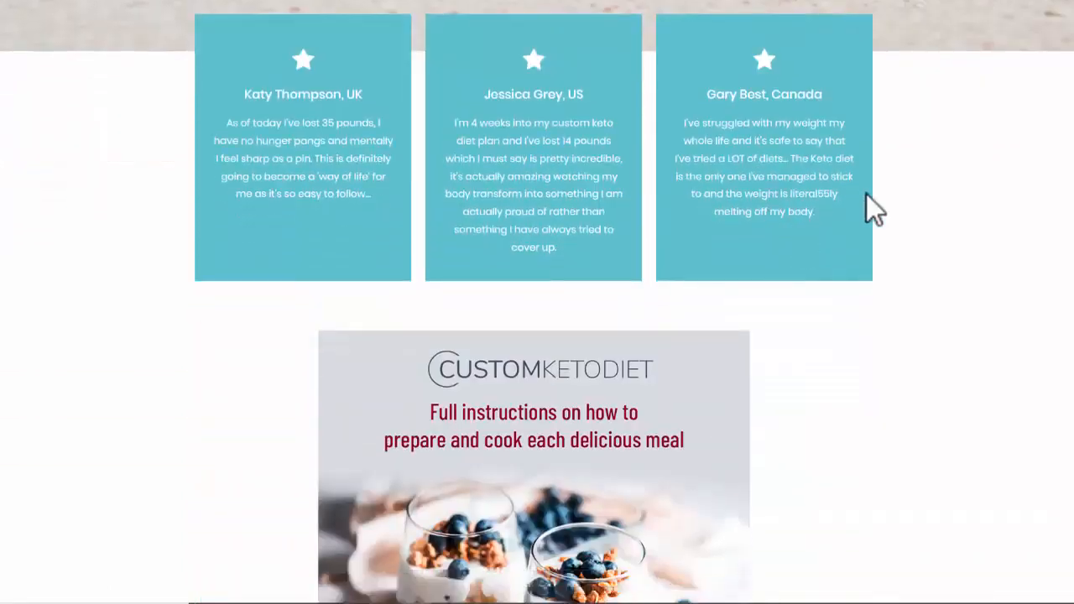
{"action": "scroll", "scroll_direction": "down", "scroll_amount": 3}
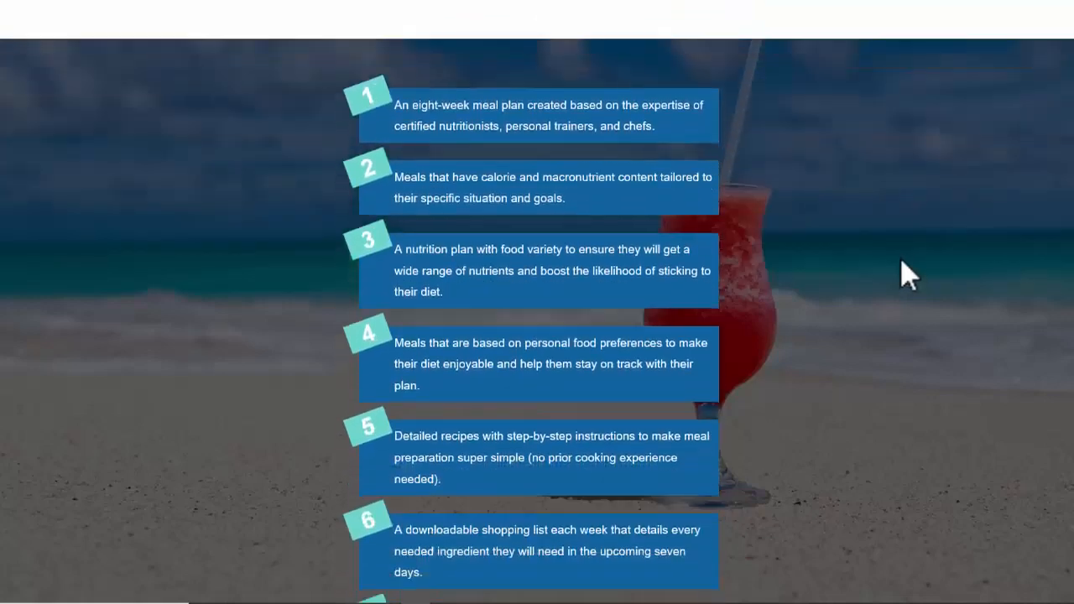
{"action": "scroll", "scroll_direction": "down", "scroll_amount": 3}
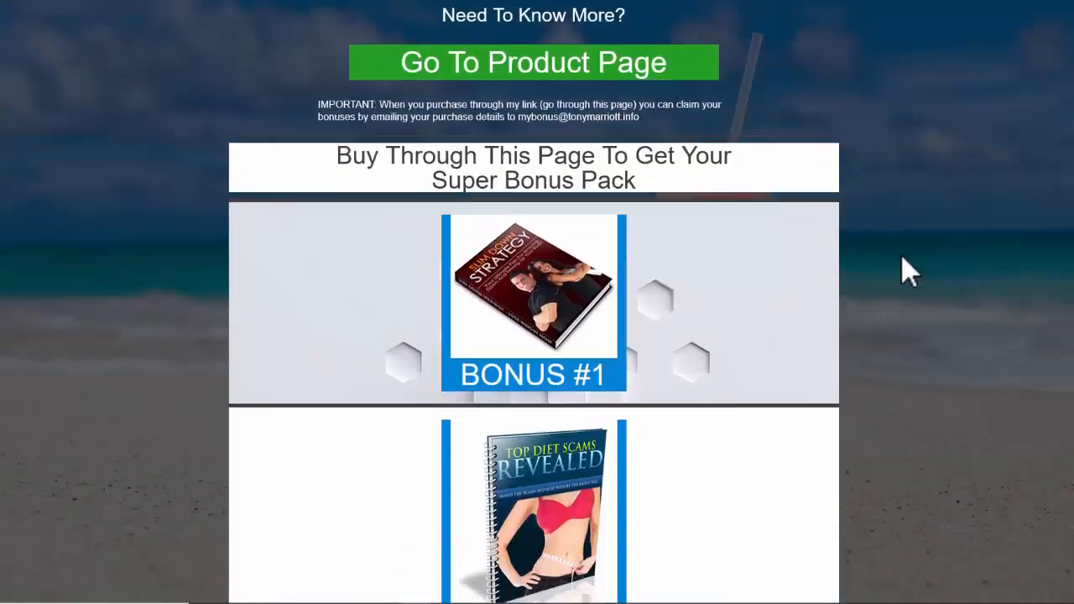
{"action": "scroll", "scroll_direction": "down", "scroll_amount": 3}
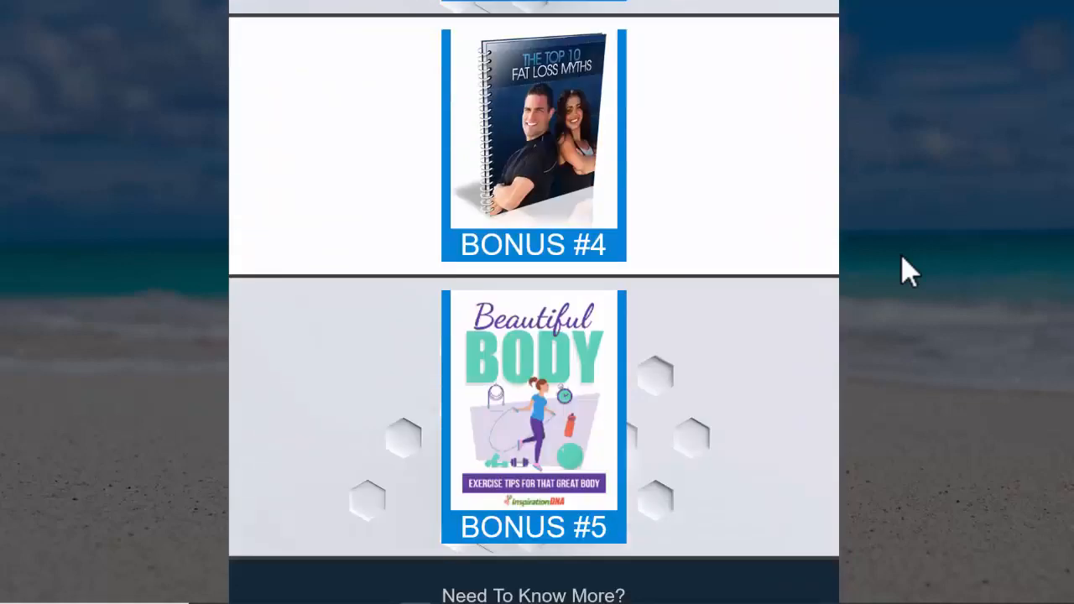
{"action": "scroll", "scroll_direction": "down", "scroll_amount": 3}
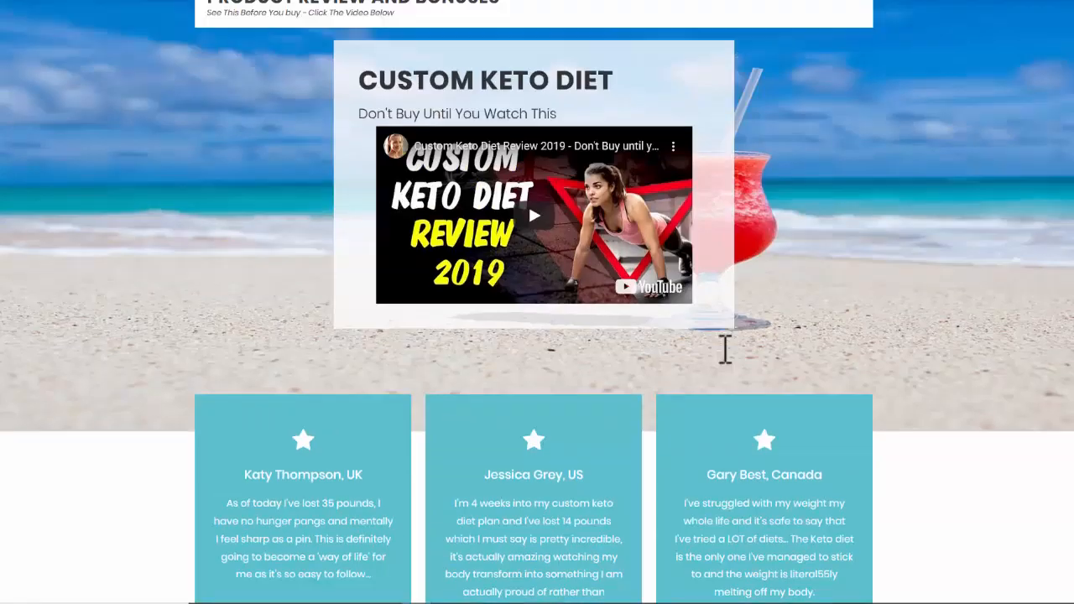
{"action": "scroll", "scroll_direction": "up", "scroll_amount": 3}
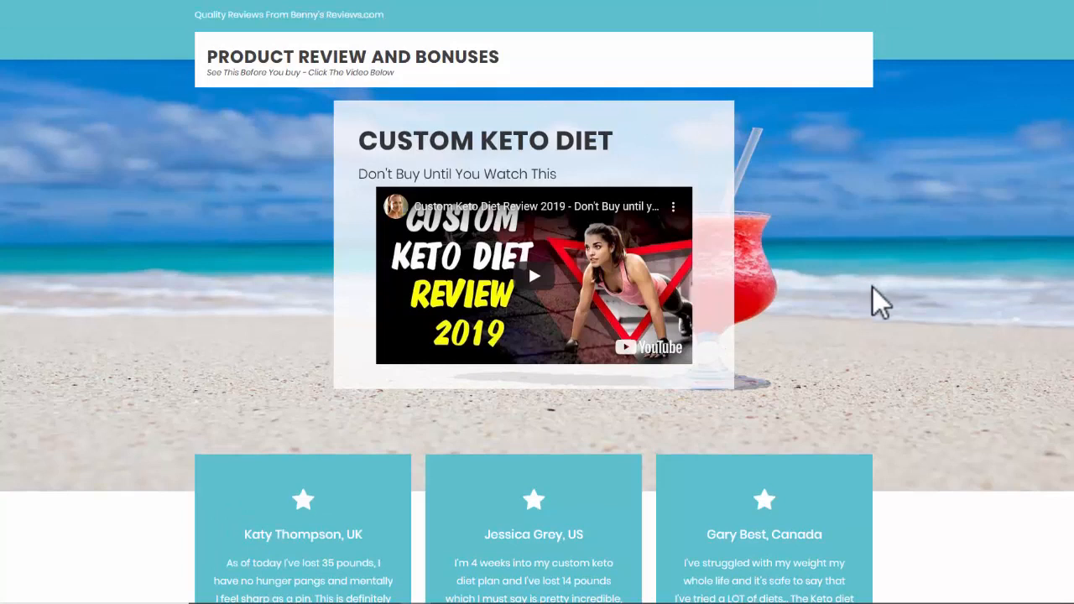
{"action": "mouse_move", "coordinate": [879, 300]}
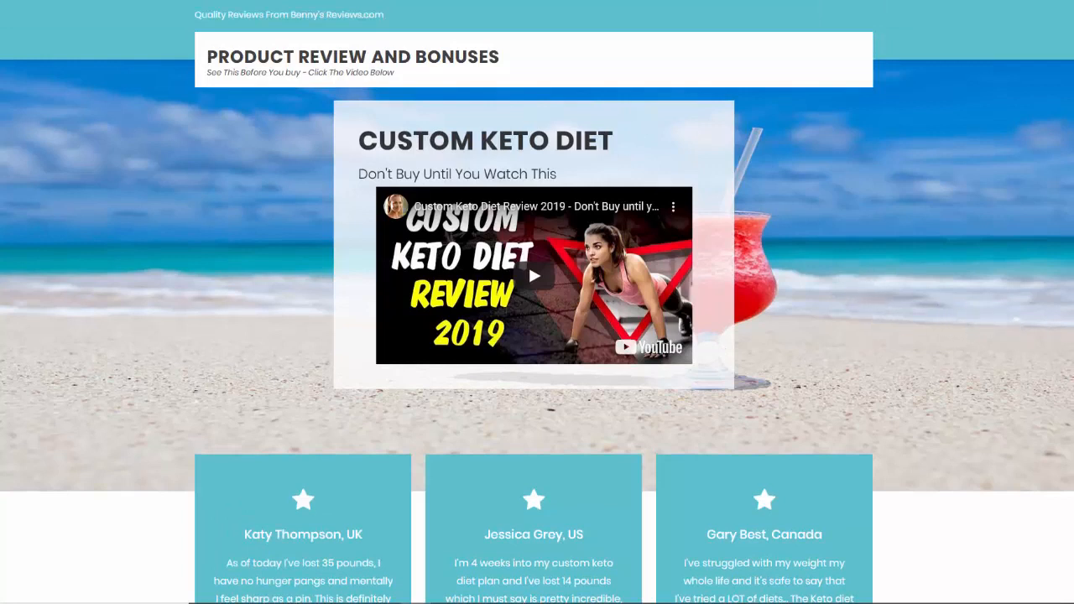